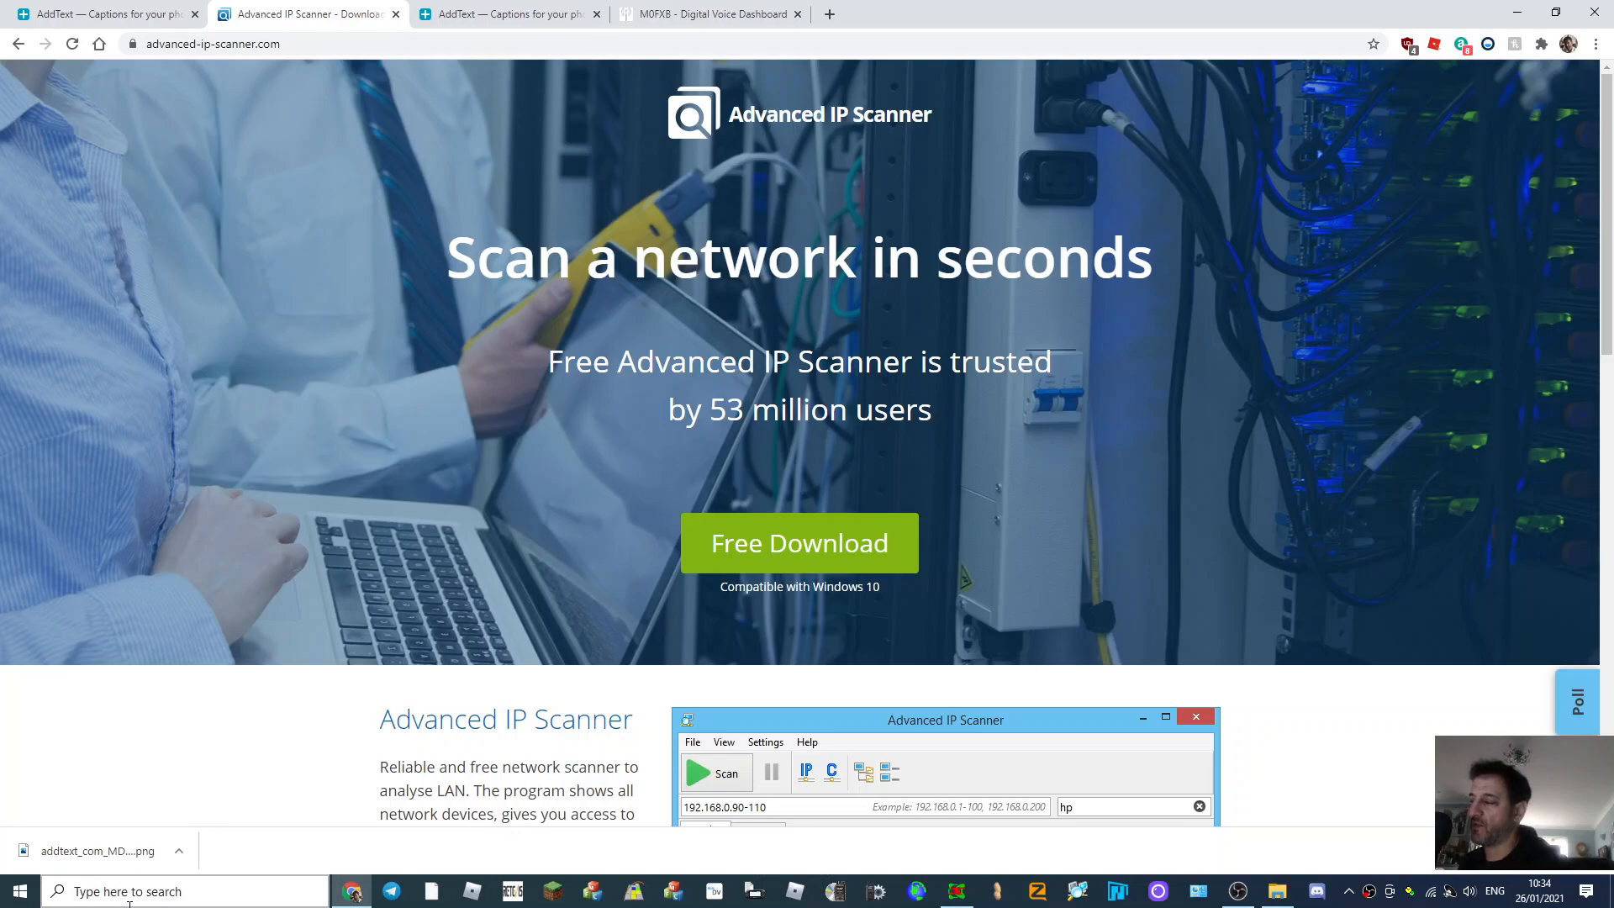
{"action": "mouse_move", "coordinate": [3, 434]}
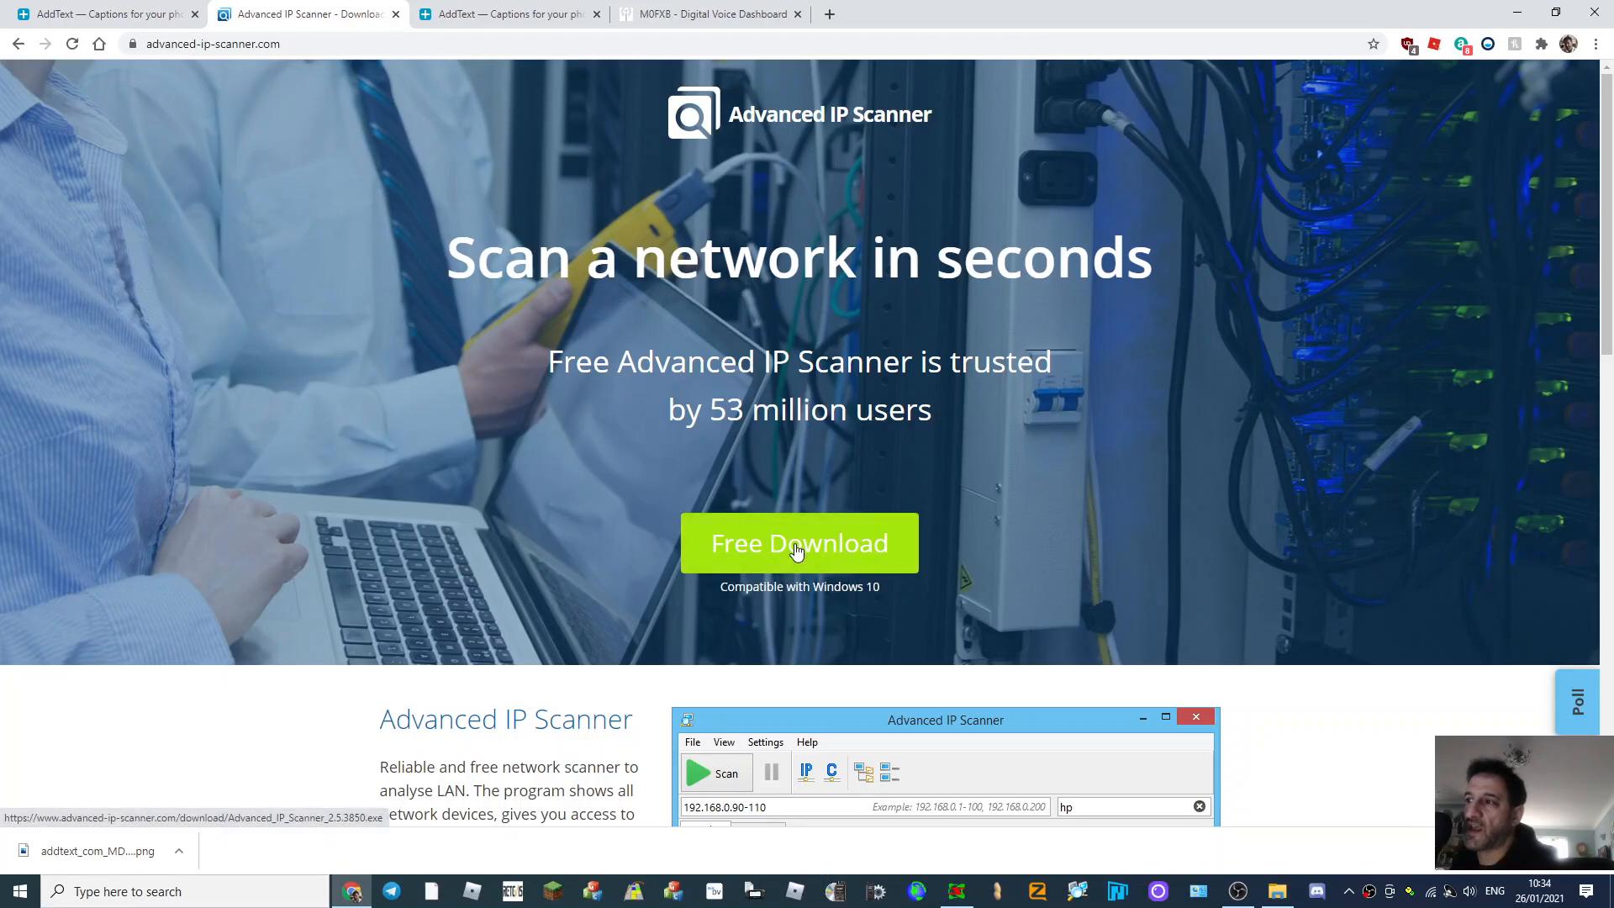
{"action": "mouse_move", "coordinate": [1233, 872]}
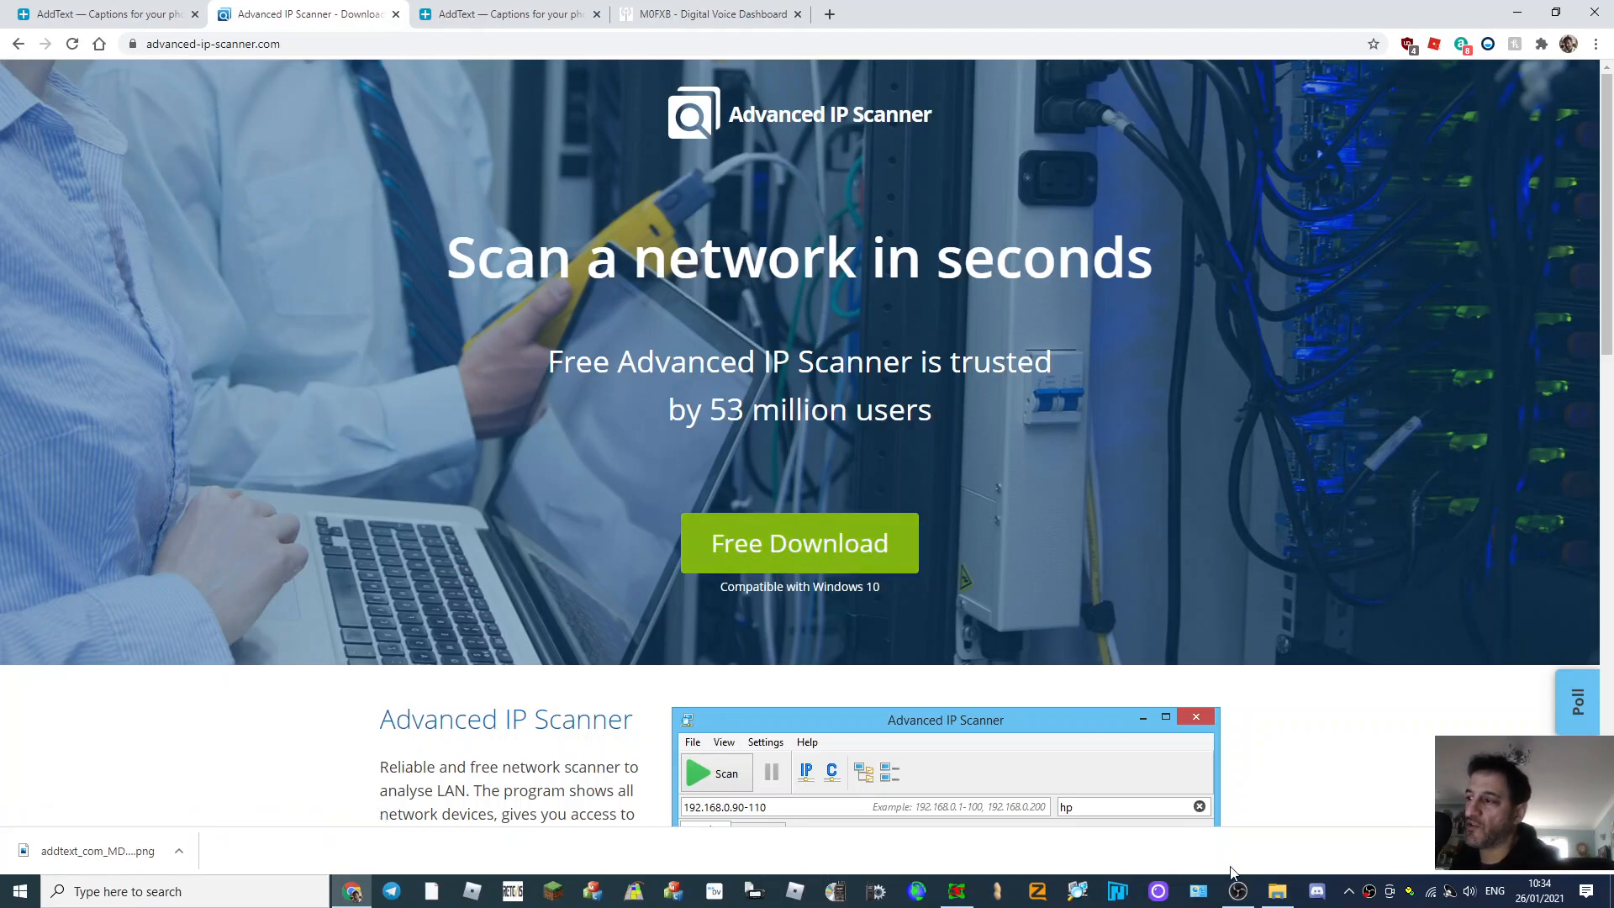
{"action": "mouse_move", "coordinate": [1056, 888]}
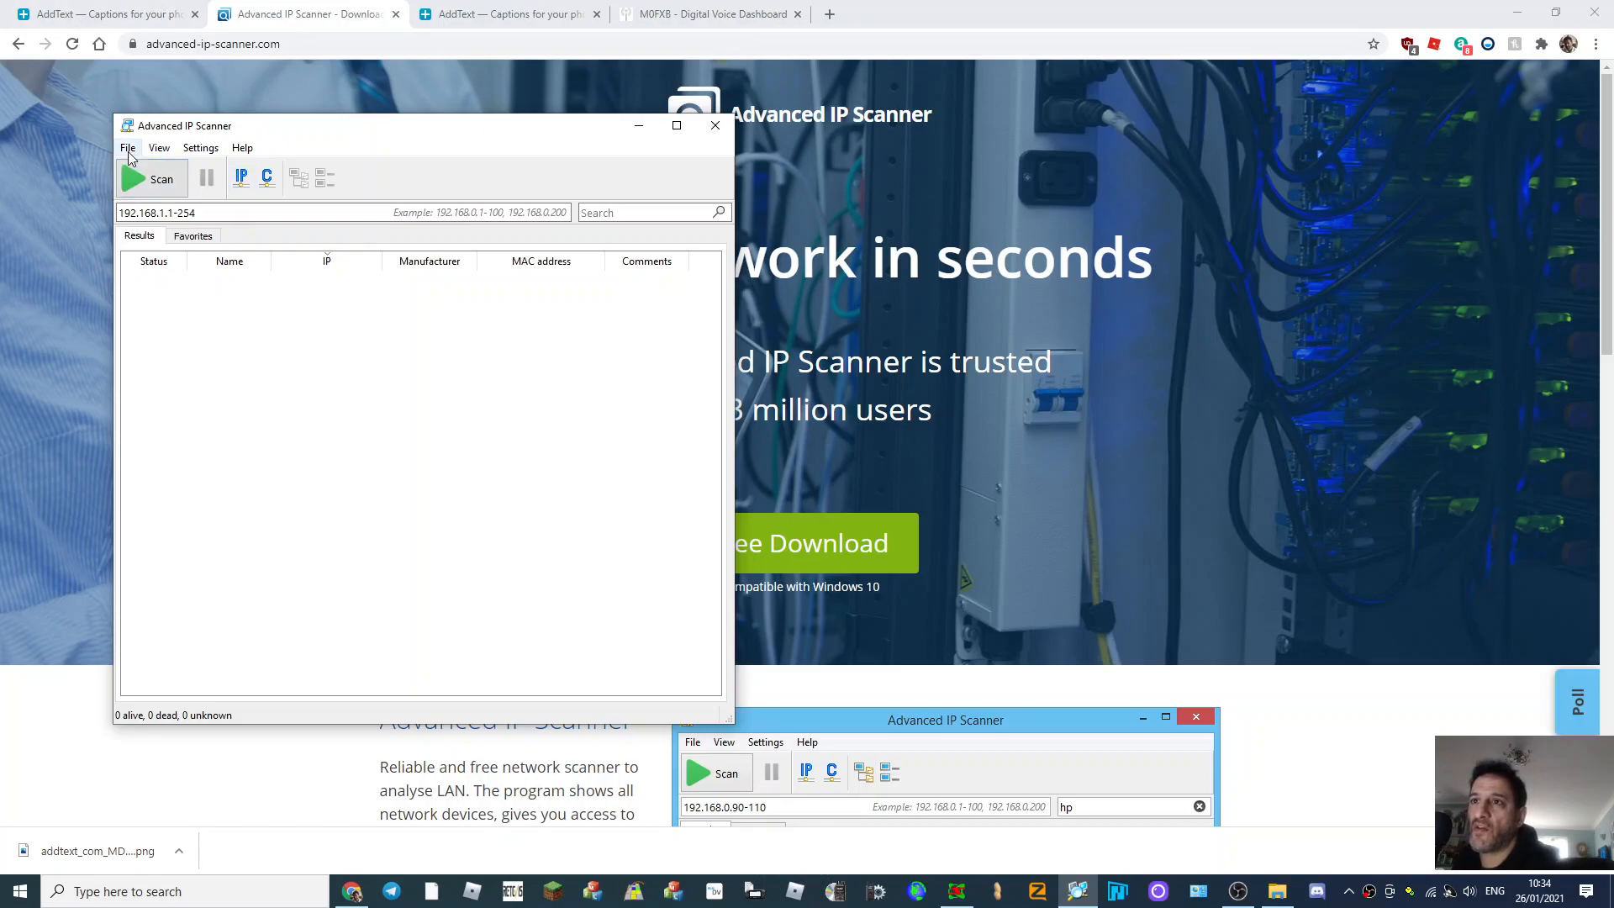
{"action": "left_click", "coordinate": [158, 147]}
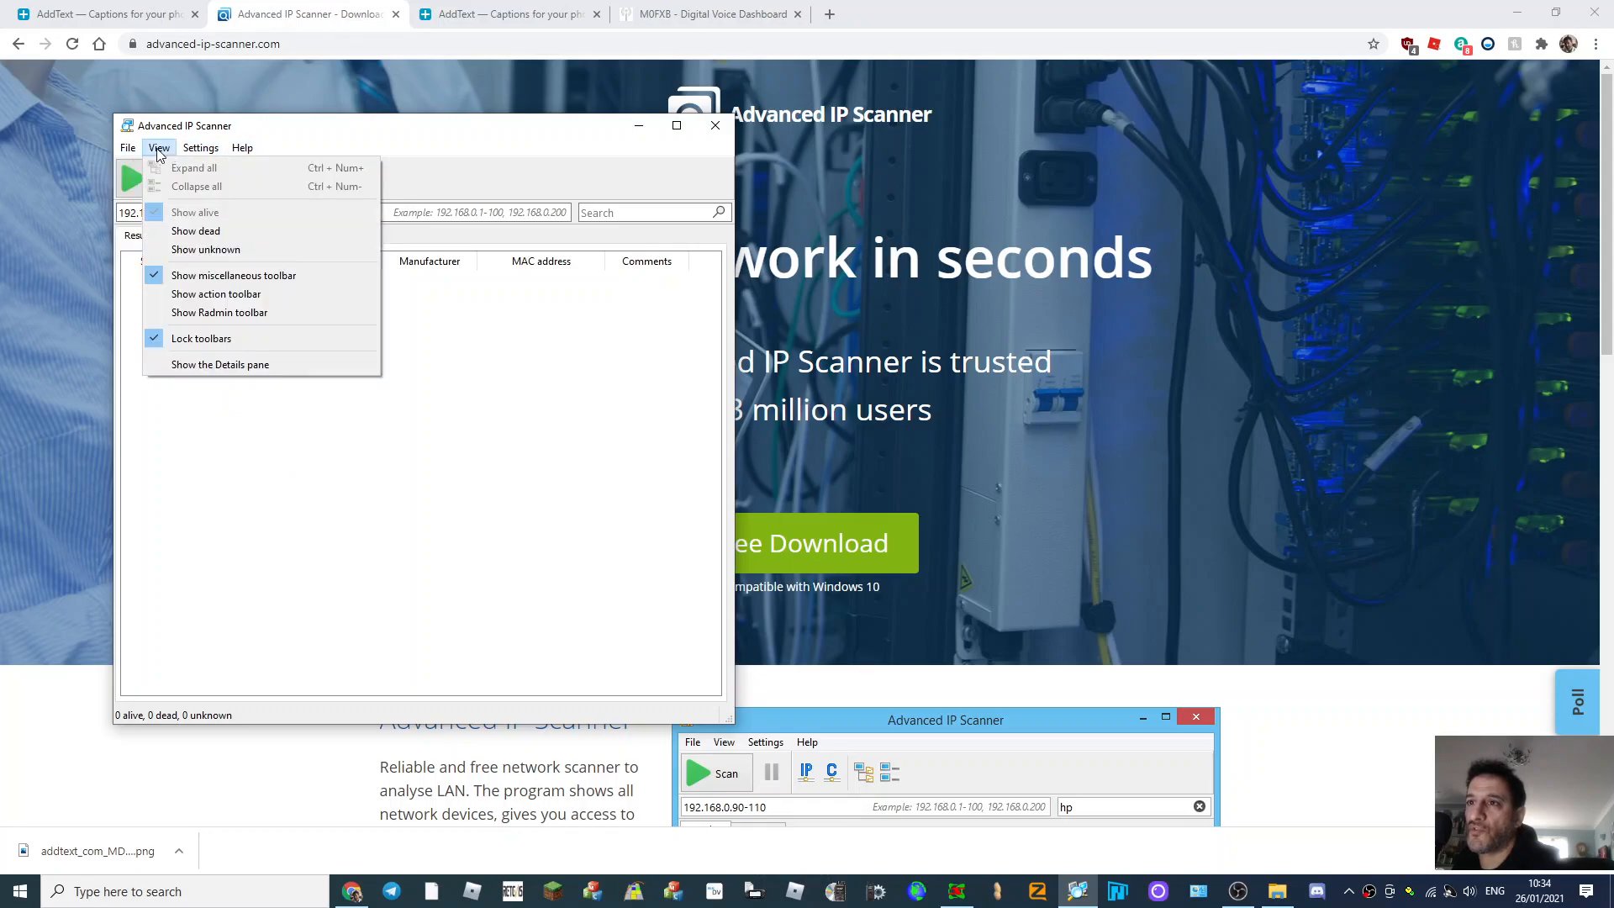
{"action": "mouse_move", "coordinate": [205, 230]}
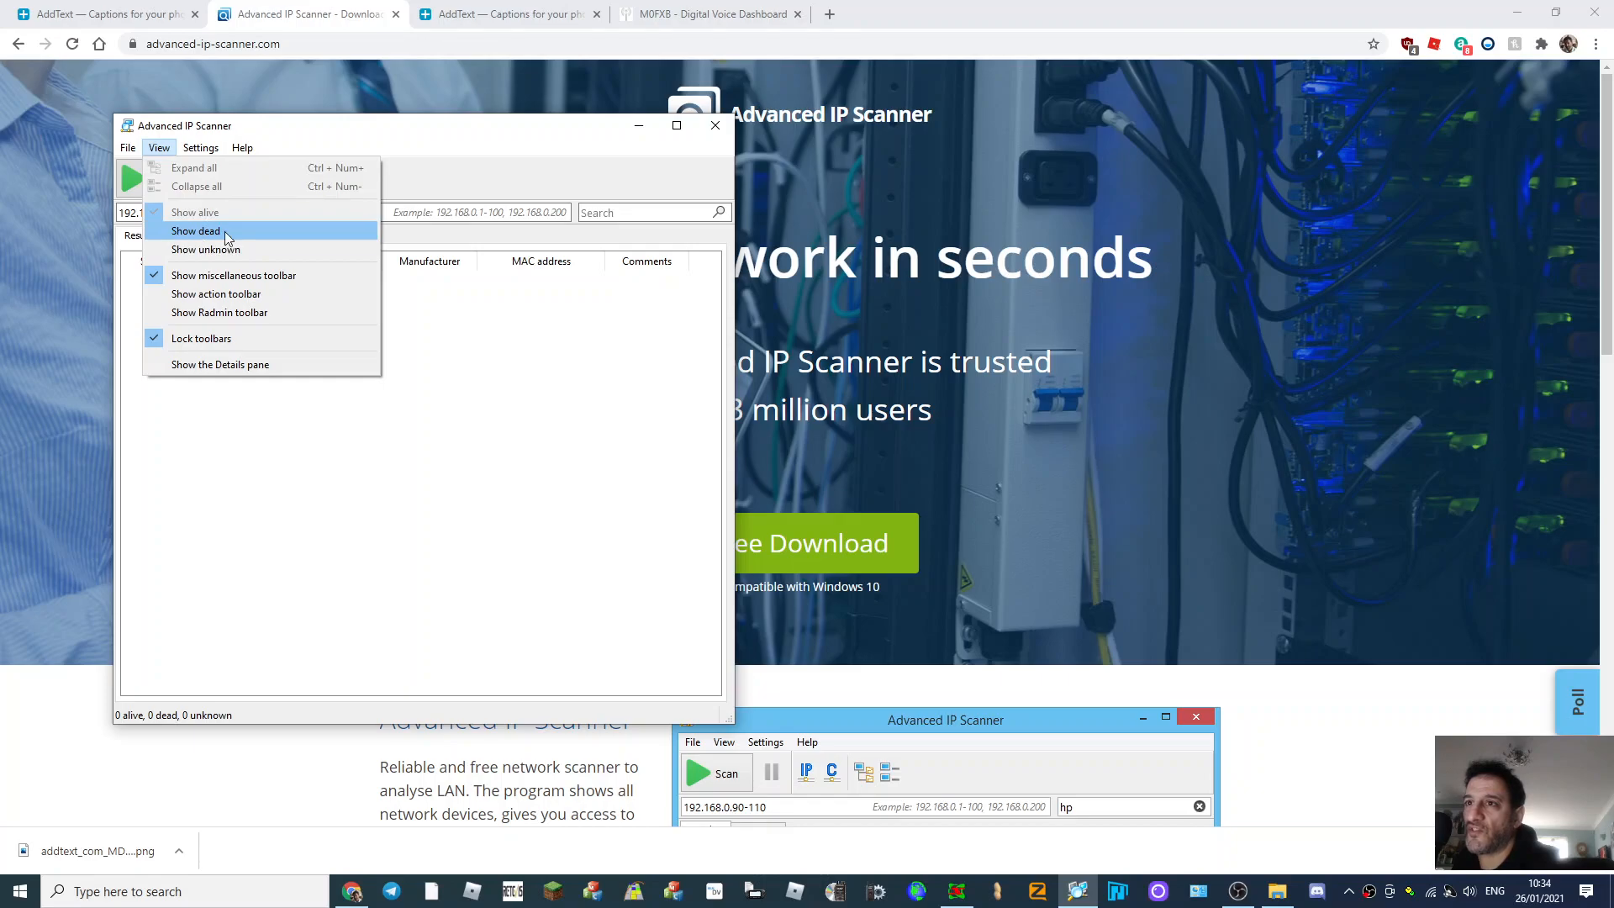
{"action": "mouse_move", "coordinate": [90, 206]}
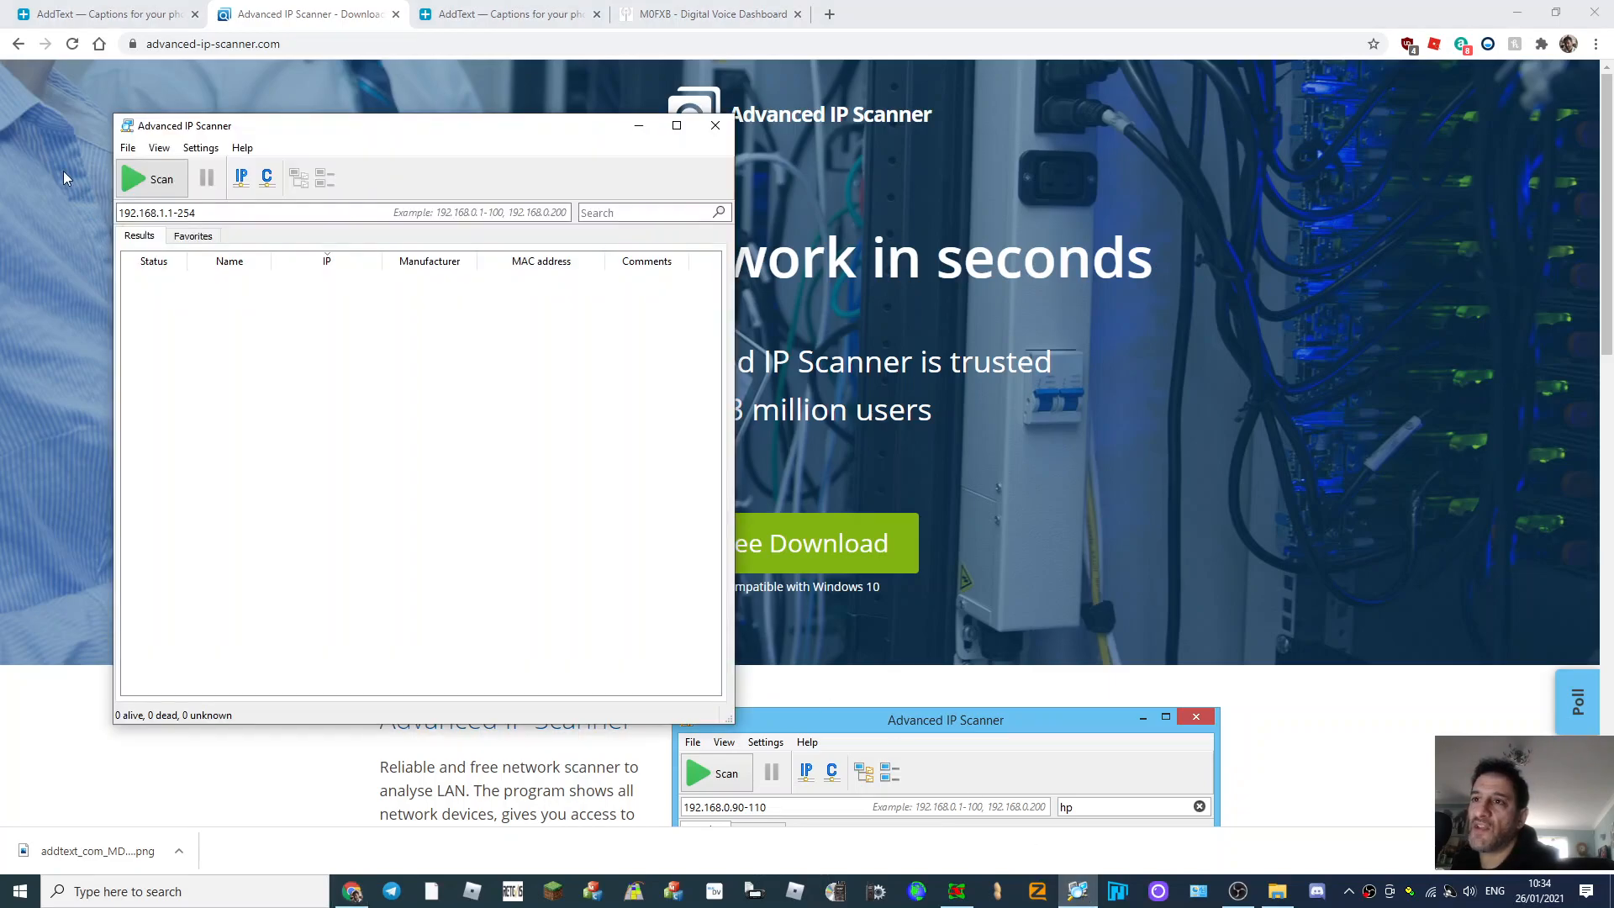
Step: Start scanning the 192.168.1.1-254 range to list live devices
{"action": "left_click", "coordinate": [149, 178]}
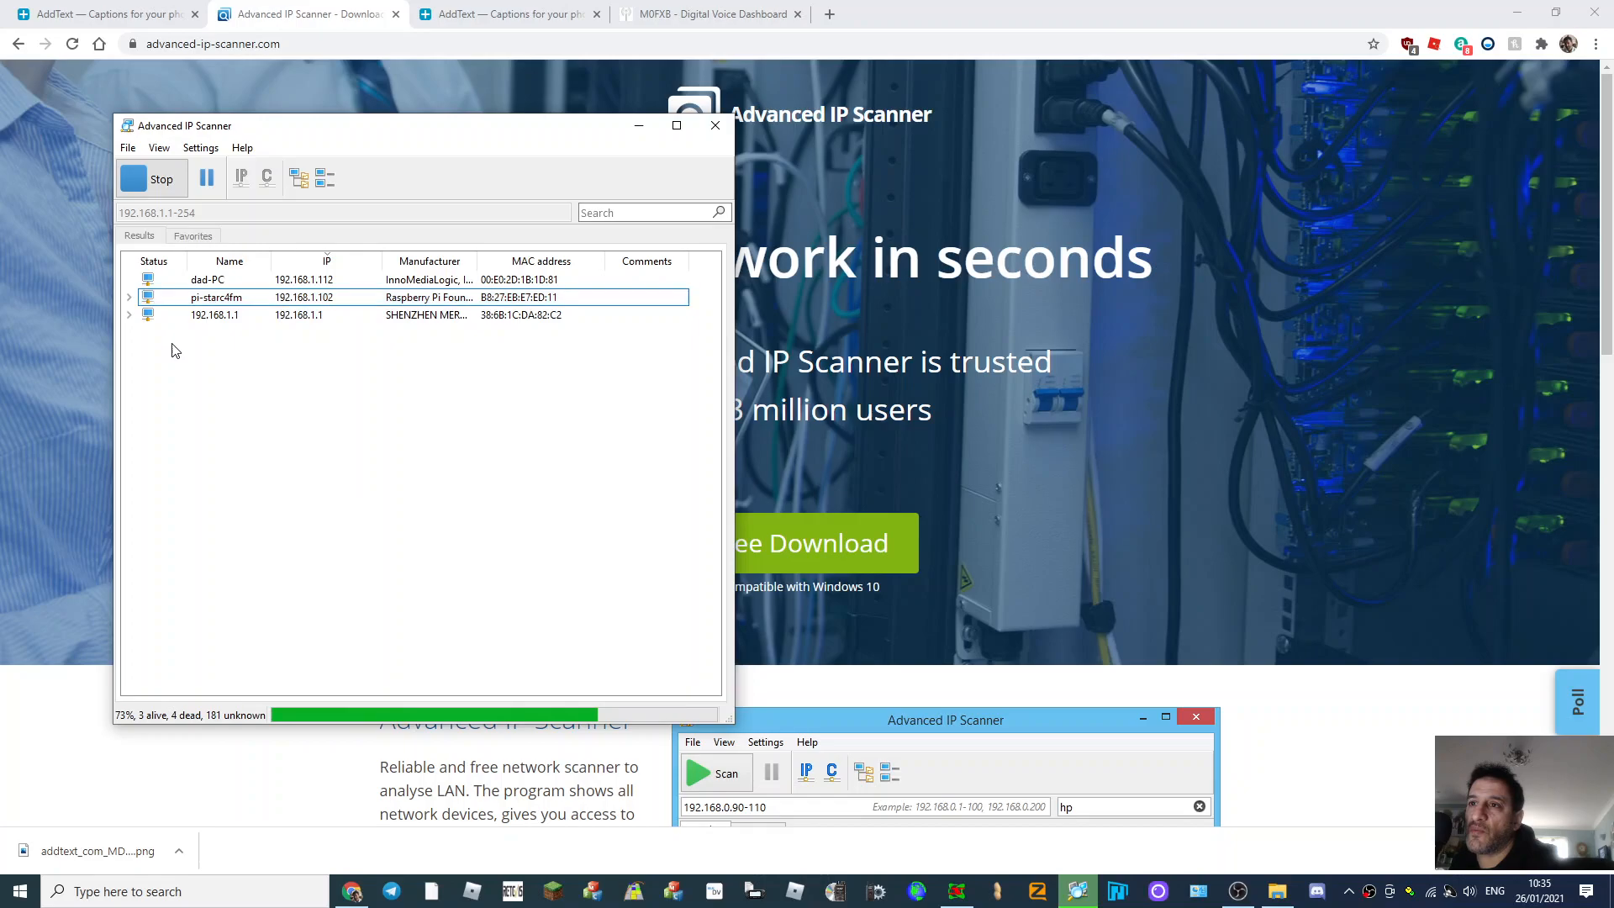
Step: Copy pi-starc4fm's address 192.168.1.102 and start a new Chrome tab for it
{"action": "right_click", "coordinate": [214, 297]}
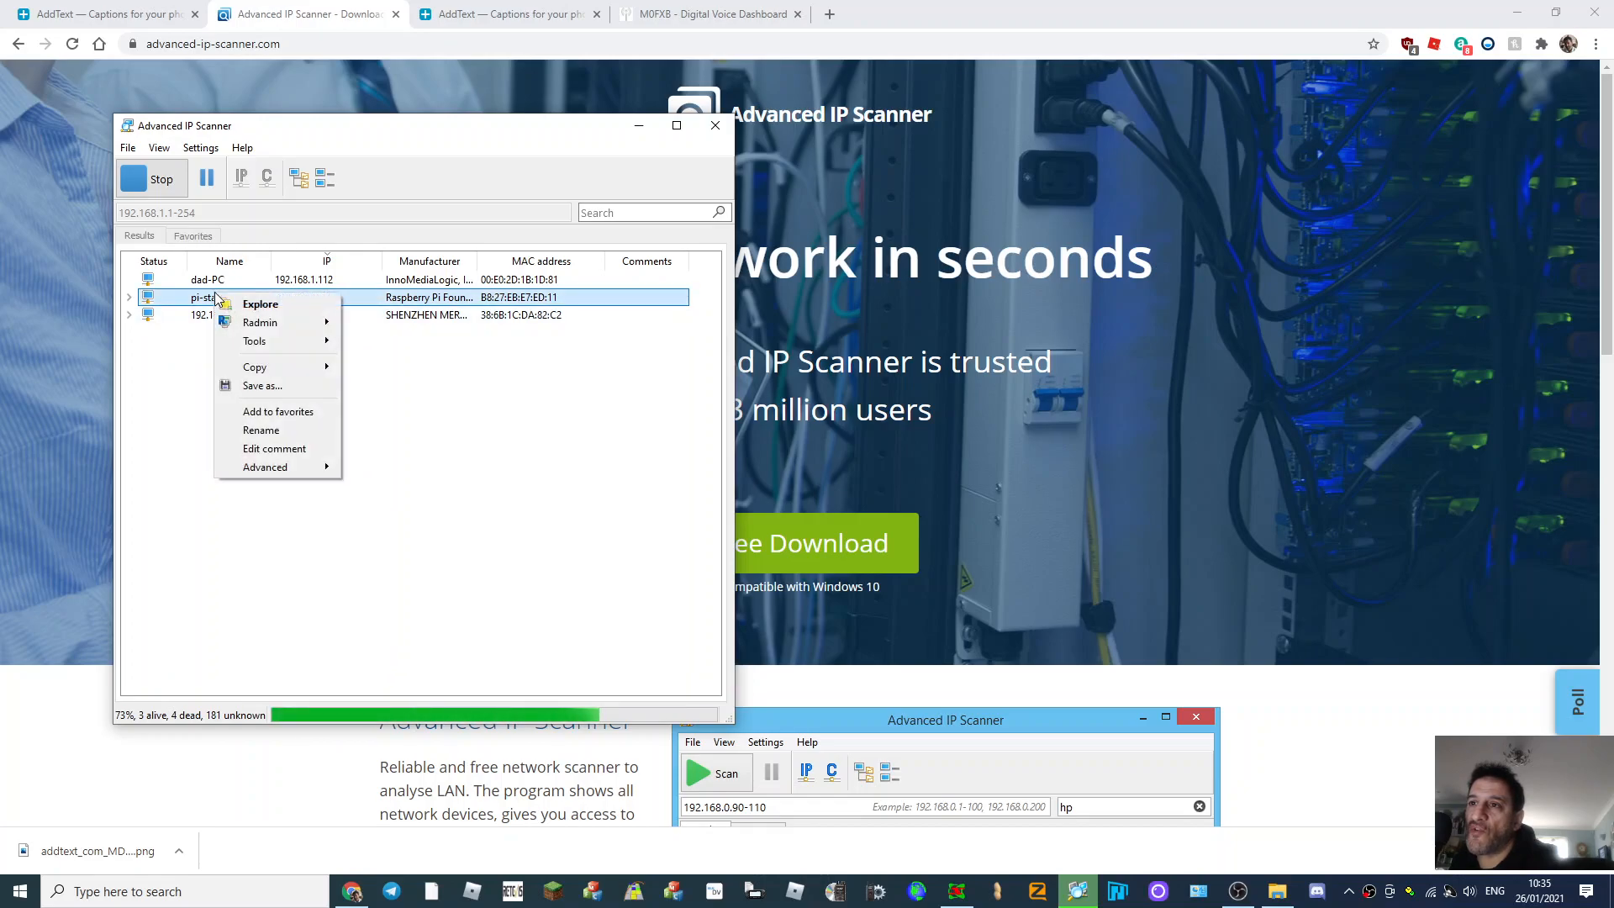
{"action": "mouse_move", "coordinate": [253, 366]}
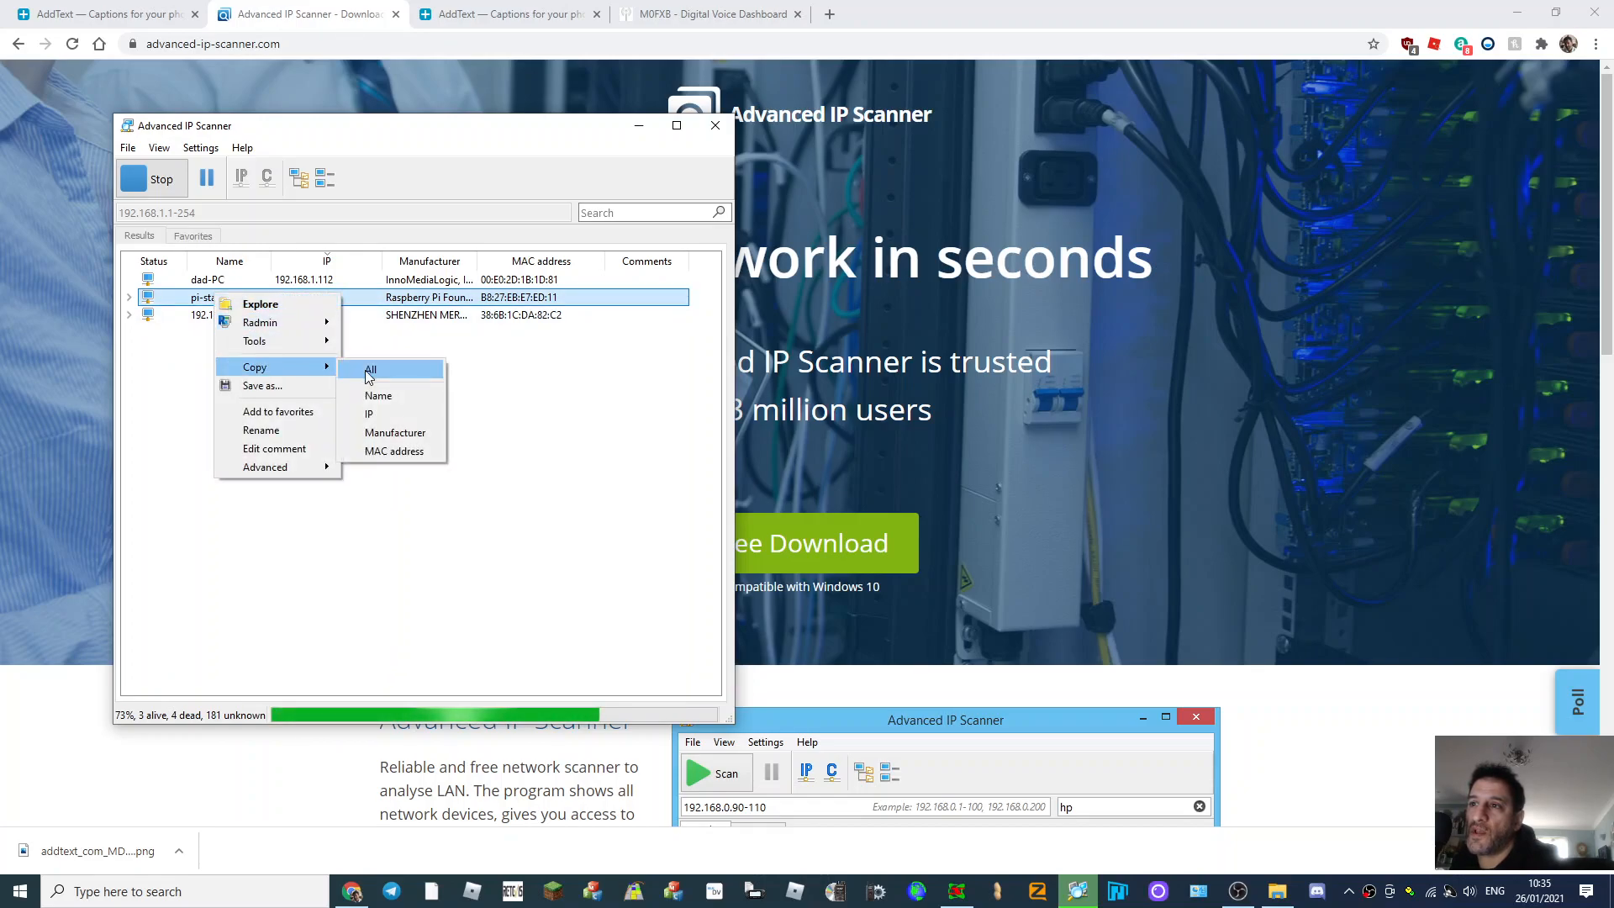
{"action": "left_click", "coordinate": [370, 370]}
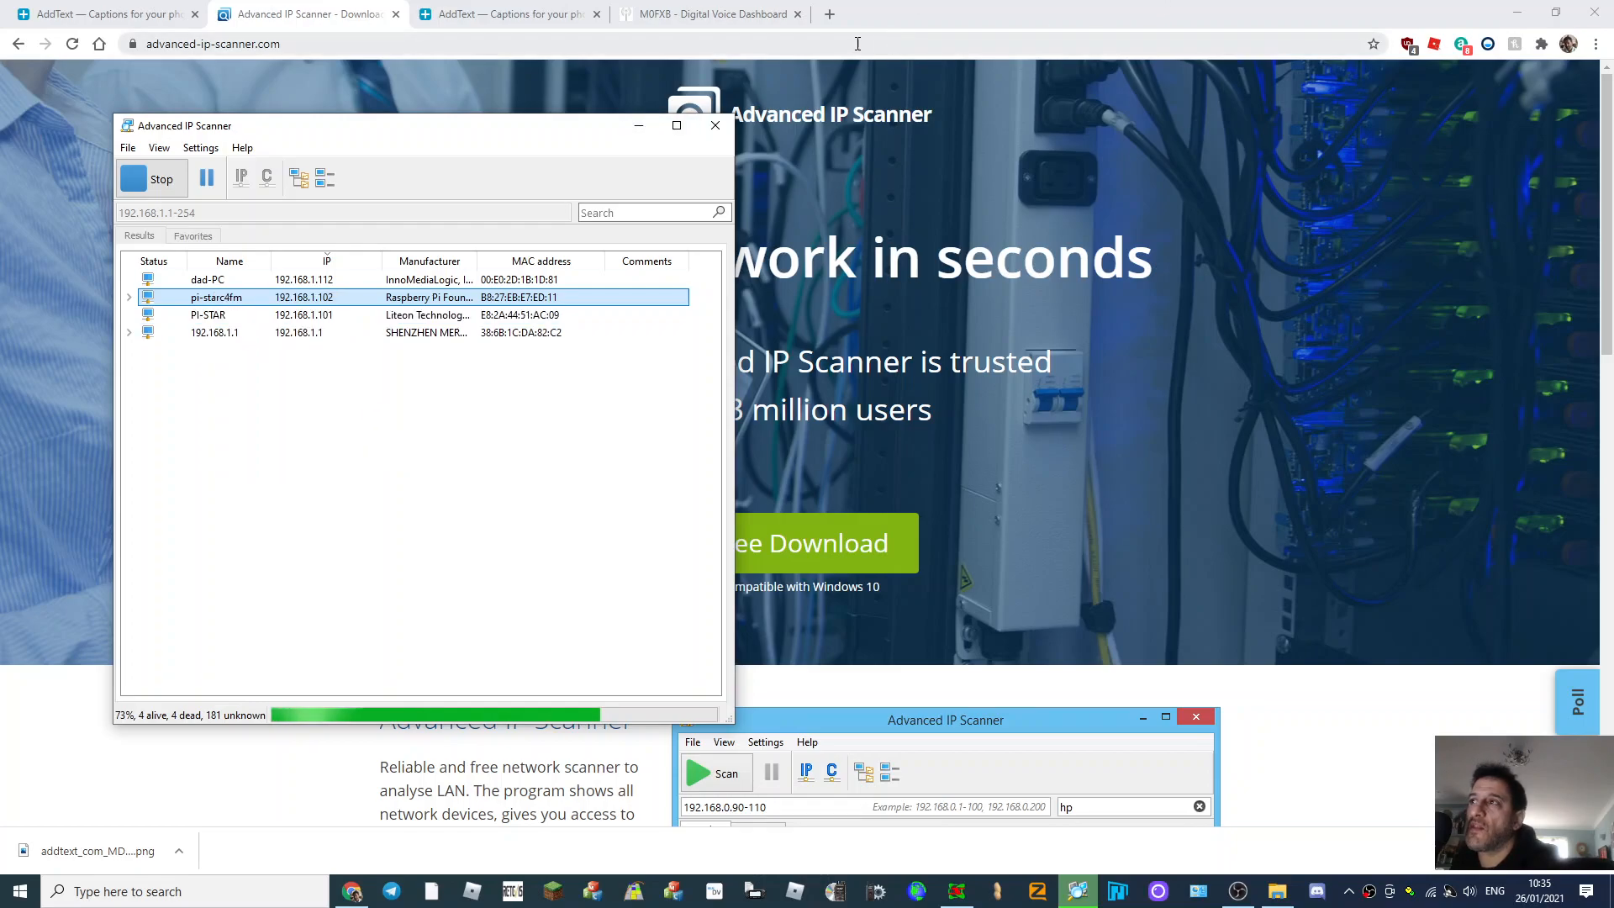
{"action": "left_click", "coordinate": [1029, 14]}
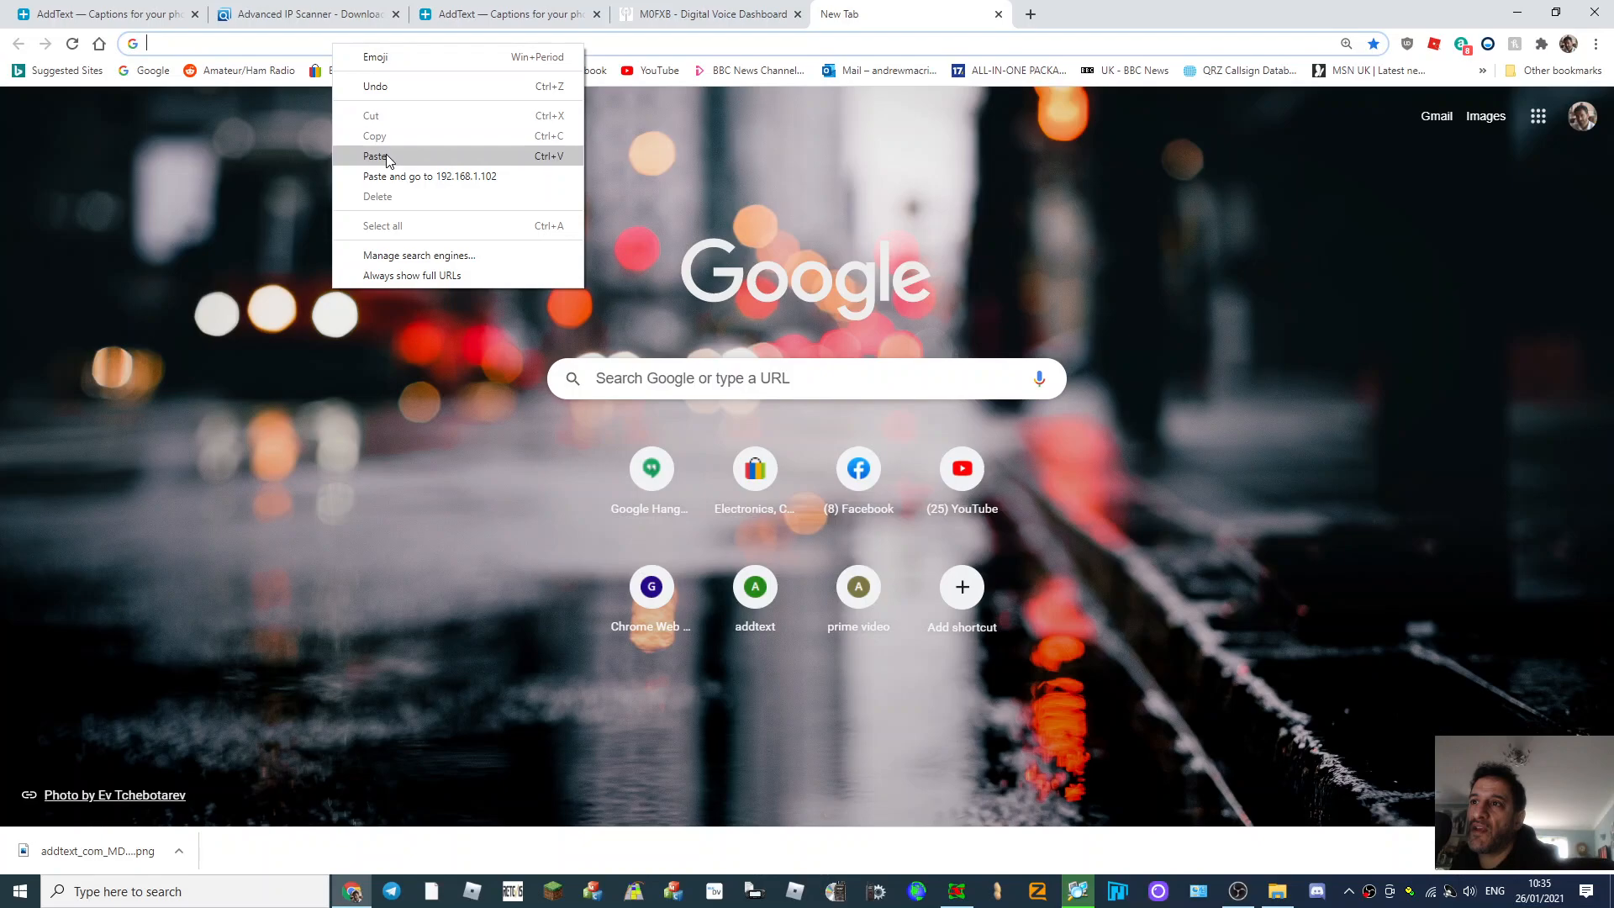
Step: Load the Pi-Star M0FXB dashboard at 192.168.1.102, then return to the scanner
{"action": "left_click", "coordinate": [430, 176]}
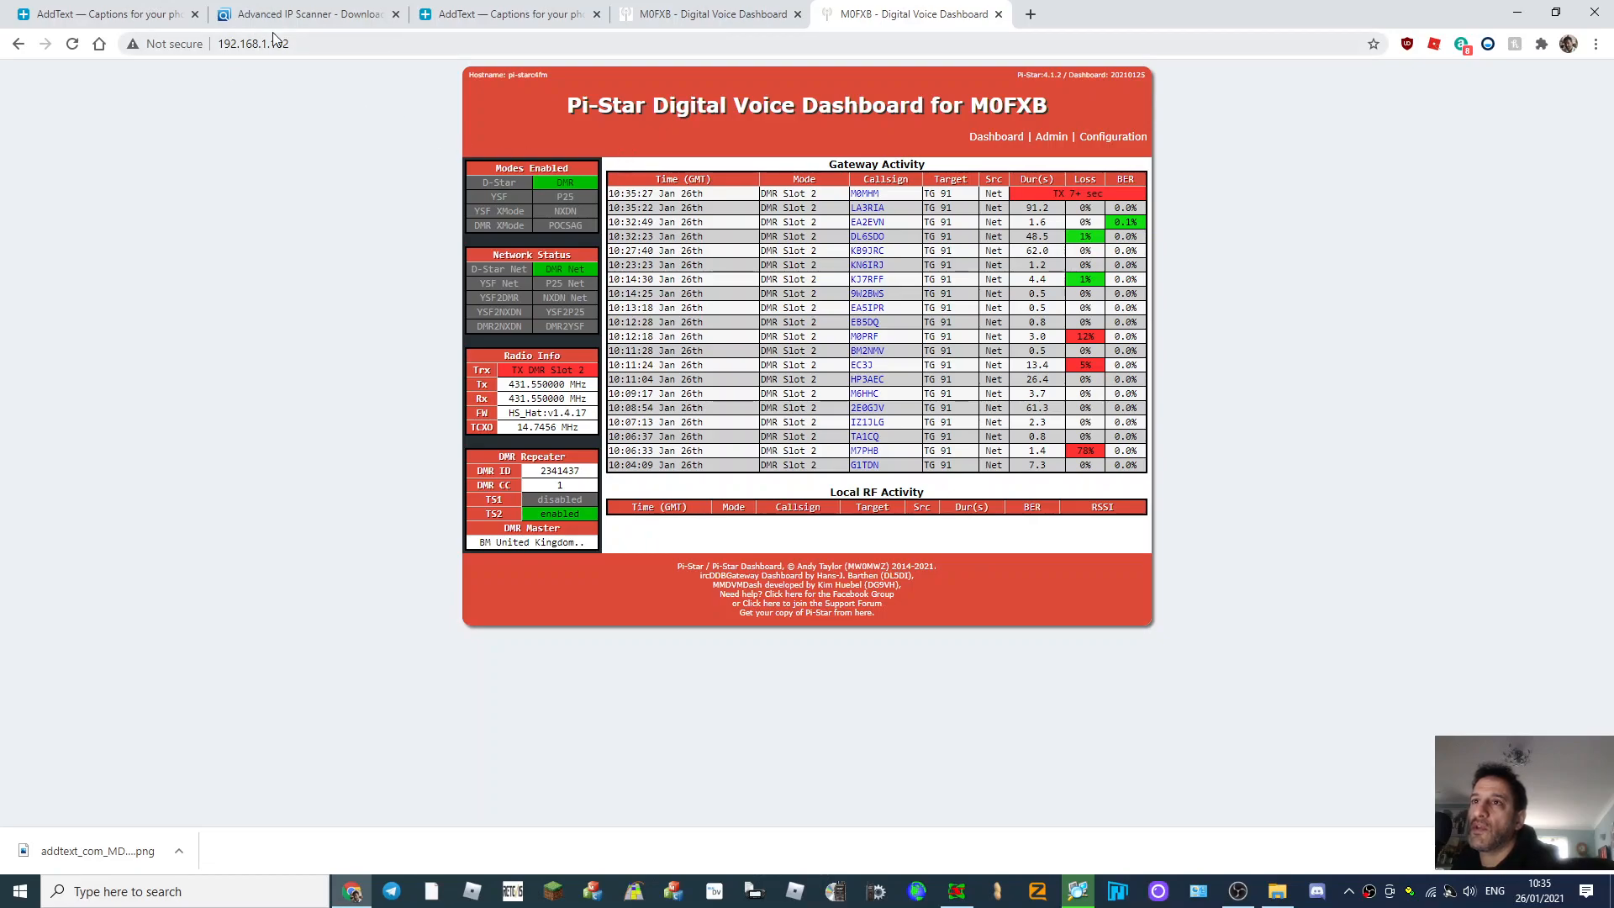
{"action": "left_click", "coordinate": [1077, 891]}
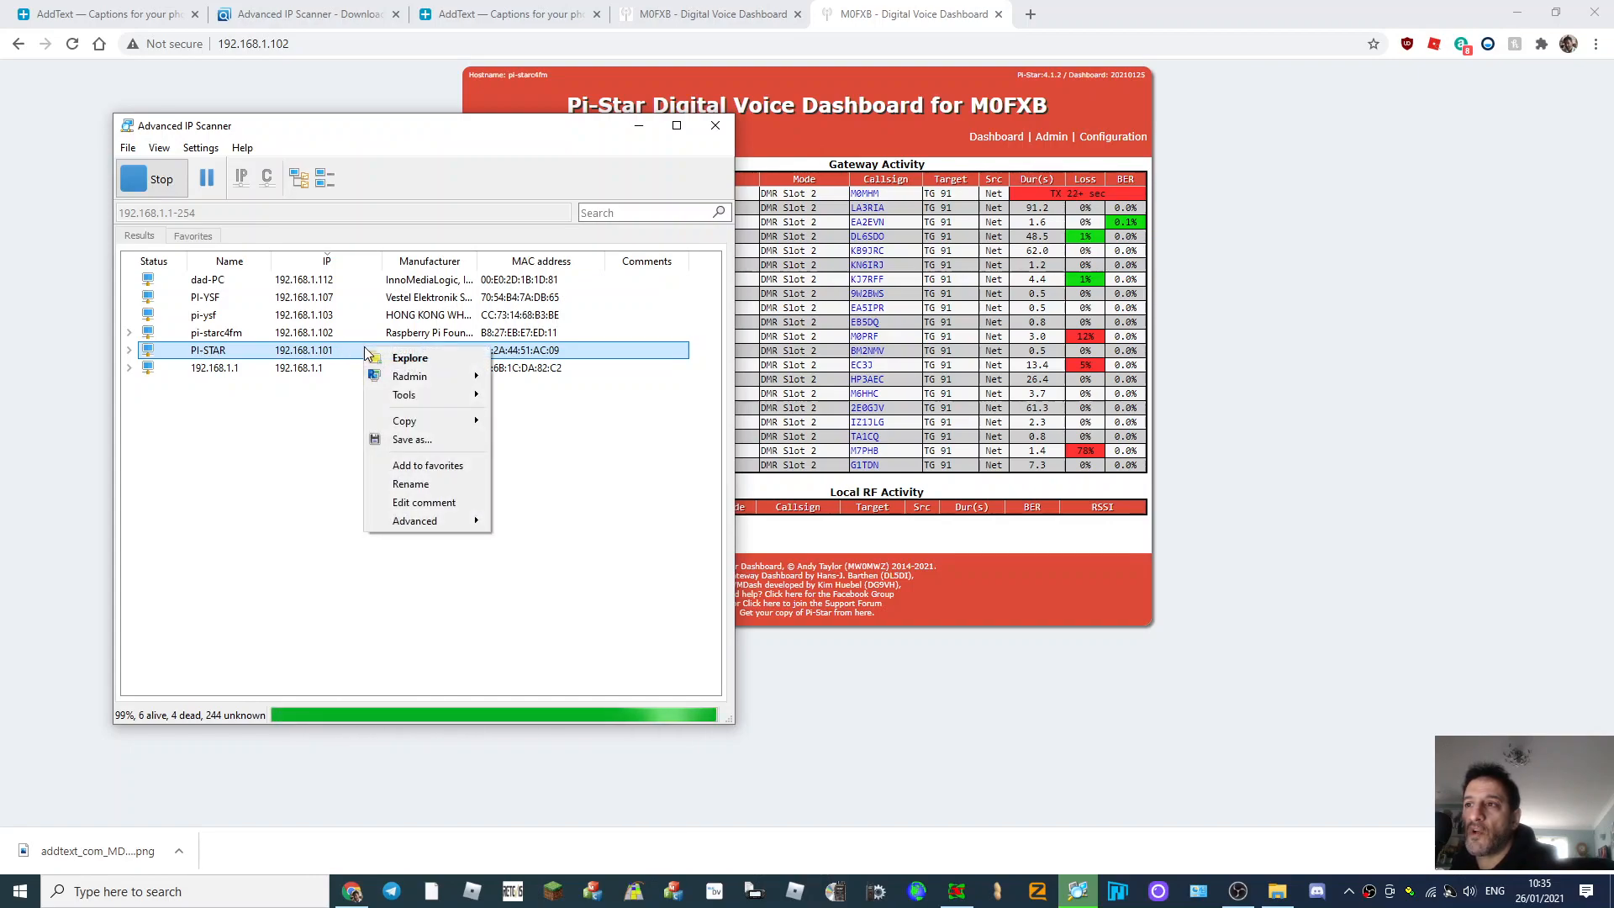
{"action": "mouse_move", "coordinate": [404, 420]}
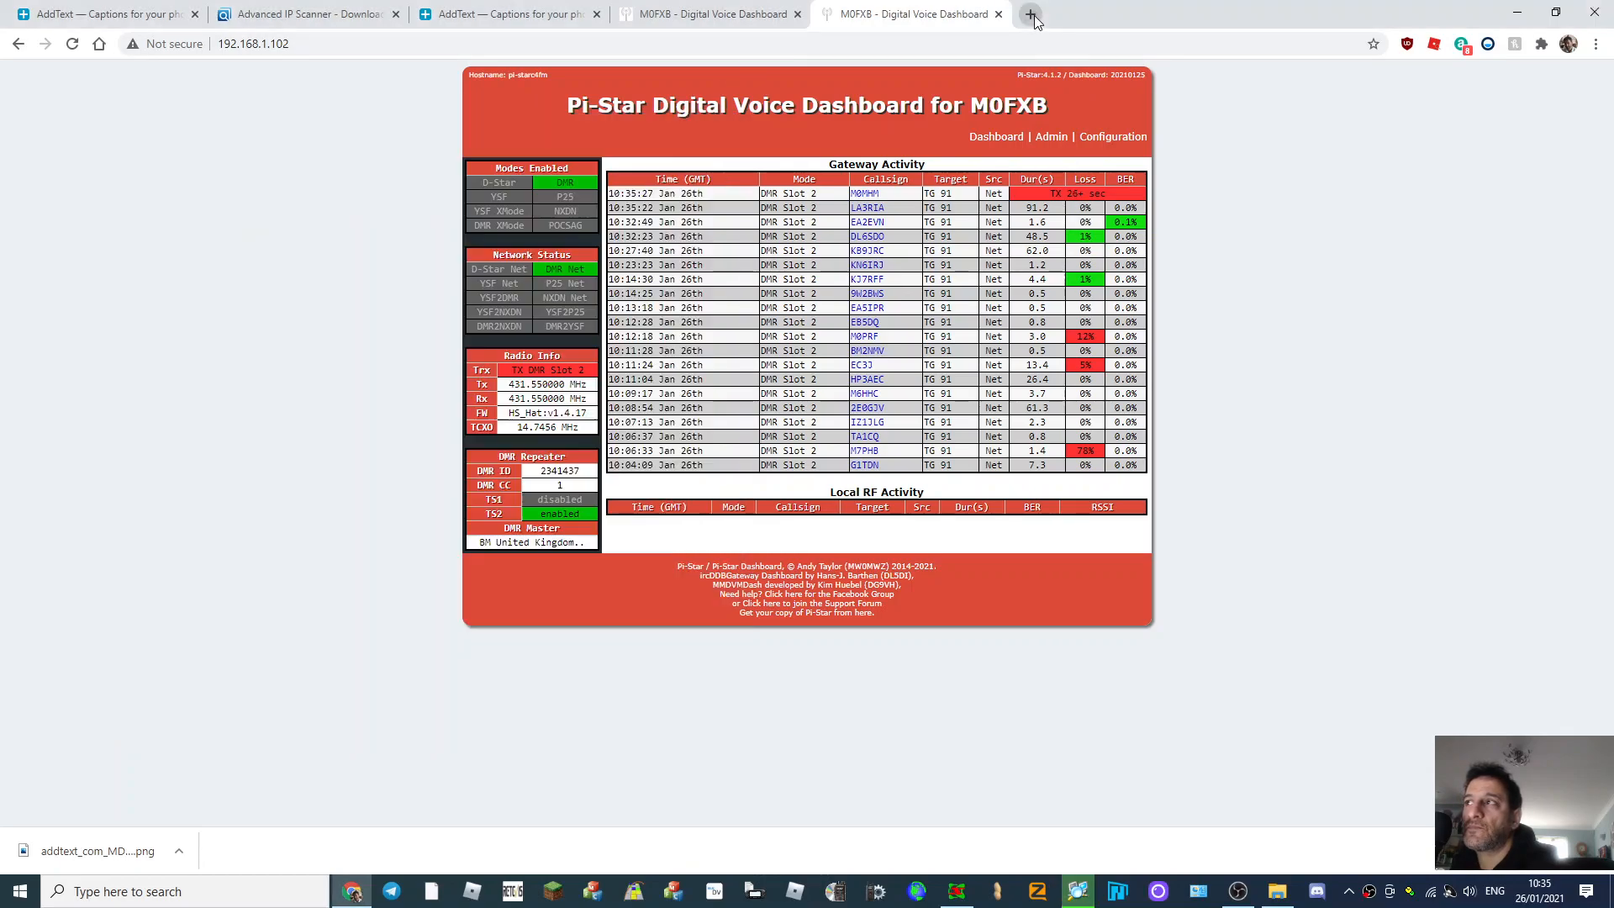
Step: Load the openSPOT3 status page at 192.168.1.101 in a new tab
{"action": "left_click", "coordinate": [1034, 18]}
{"action": "type", "text": "192.168.1.101/#status"}
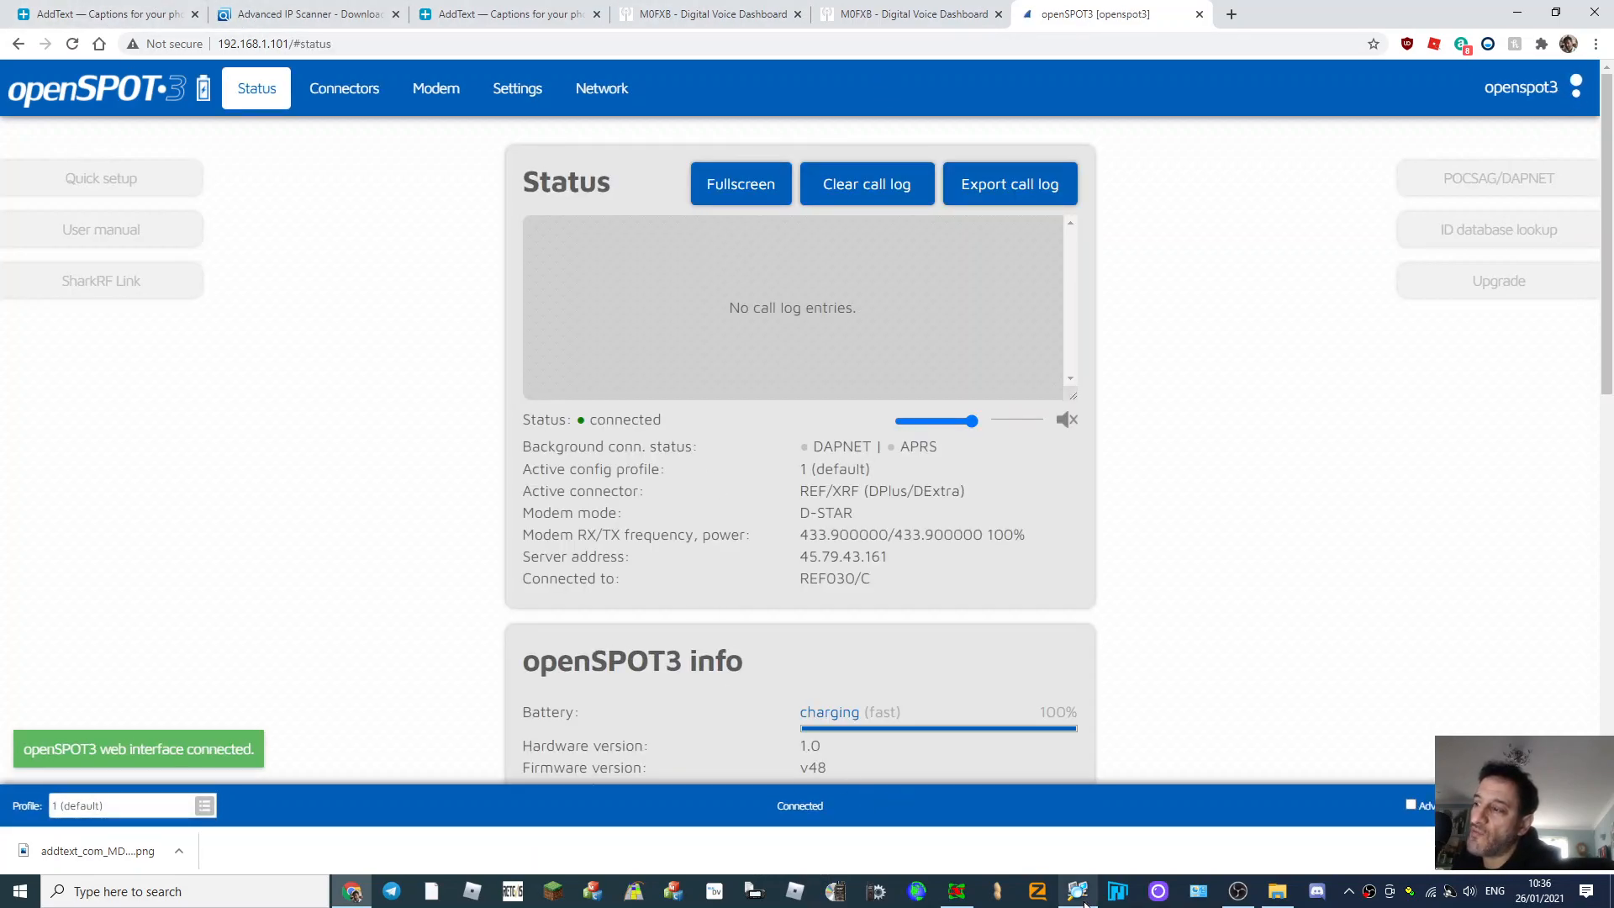
{"action": "right_click", "coordinate": [205, 350]}
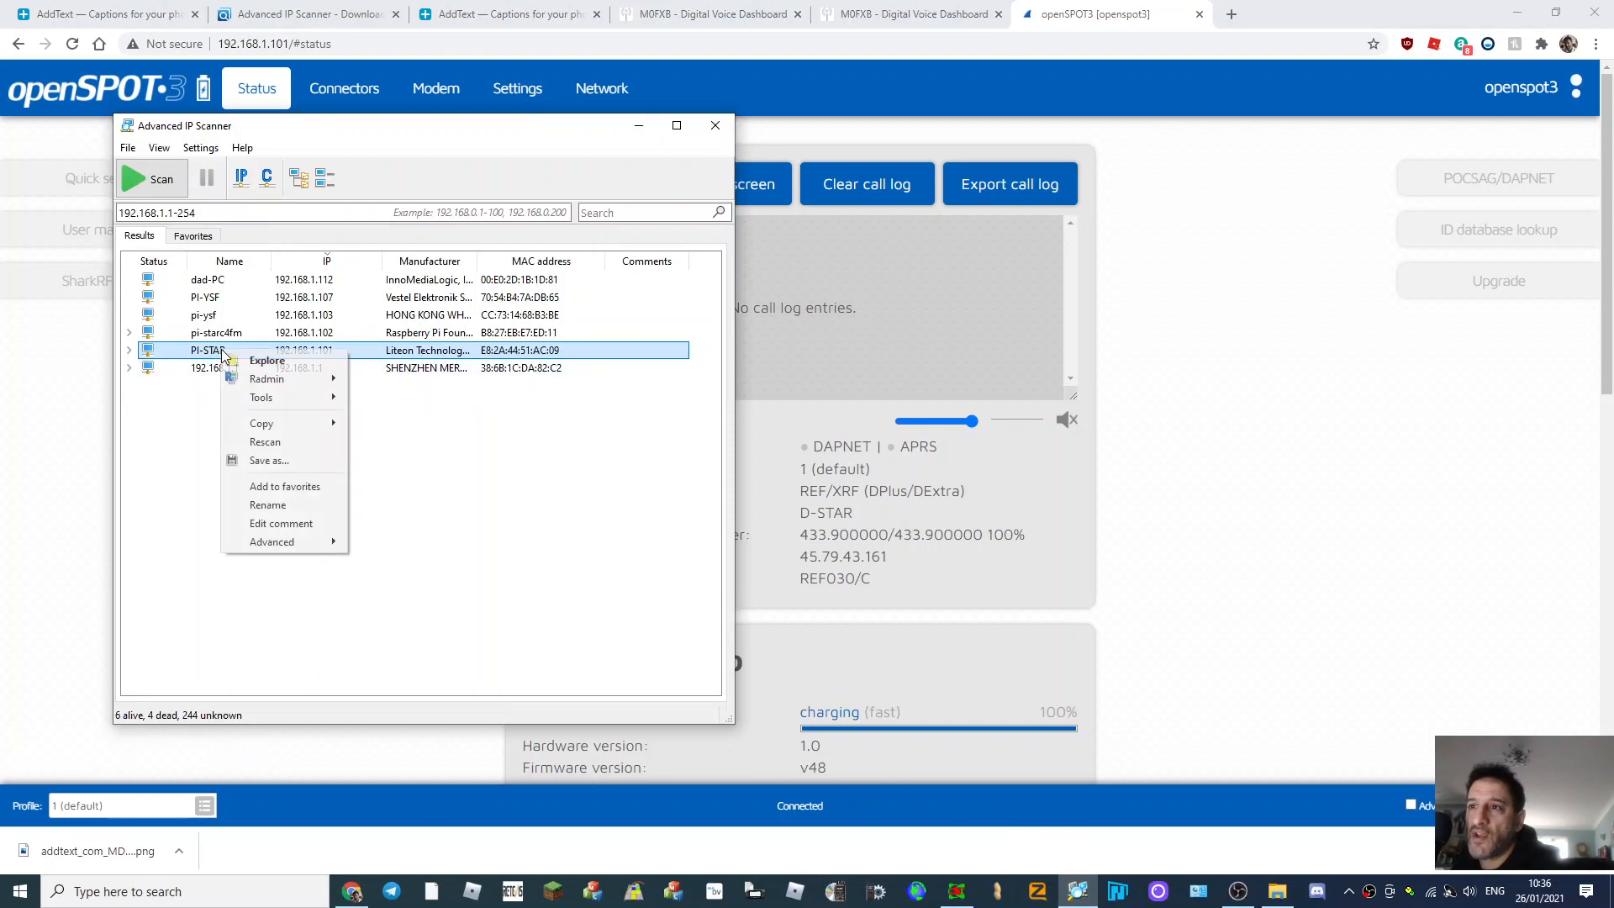
{"action": "mouse_move", "coordinate": [285, 505]}
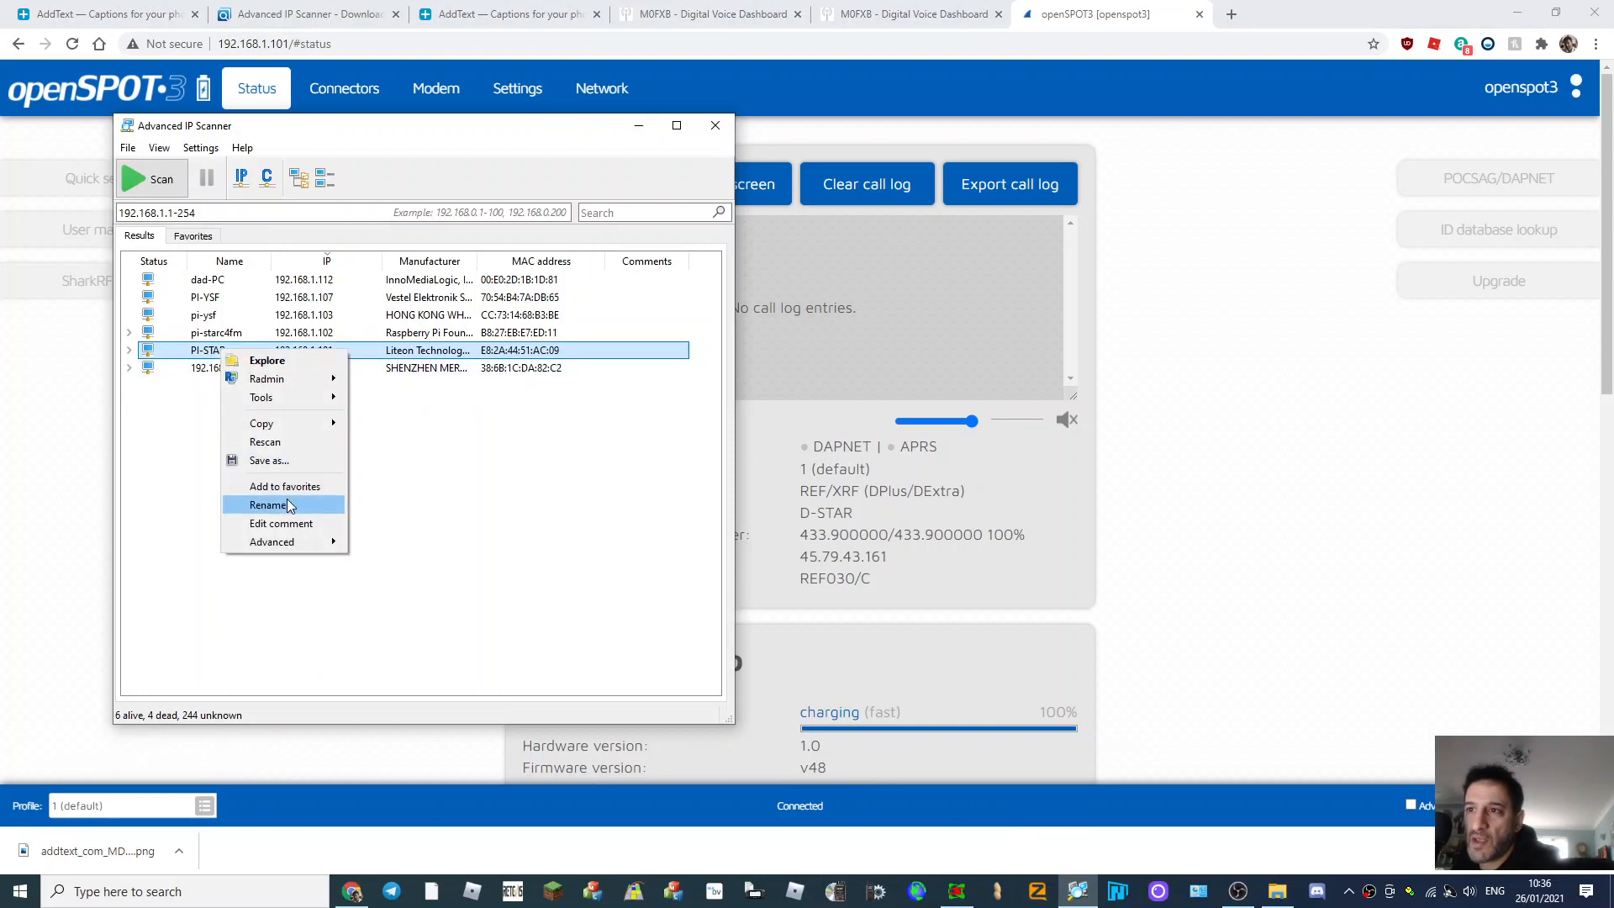
Step: Rename the 192.168.1.101 PI-STAR device to OPENSPOT 3
{"action": "left_click", "coordinate": [267, 504]}
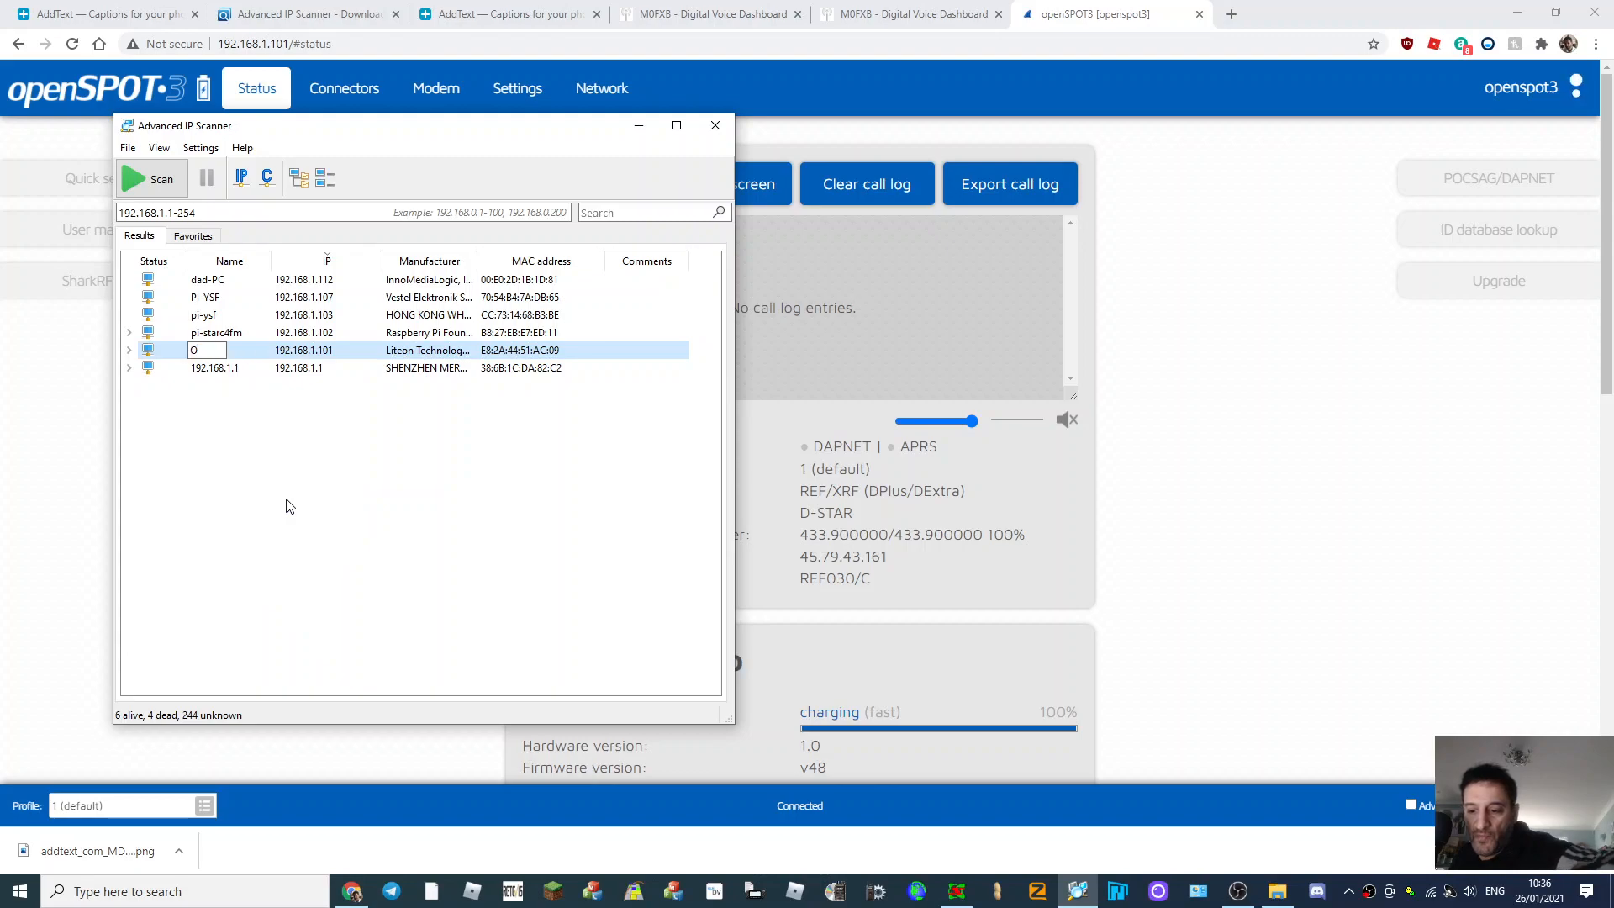
{"action": "type", "text": "PEN"}
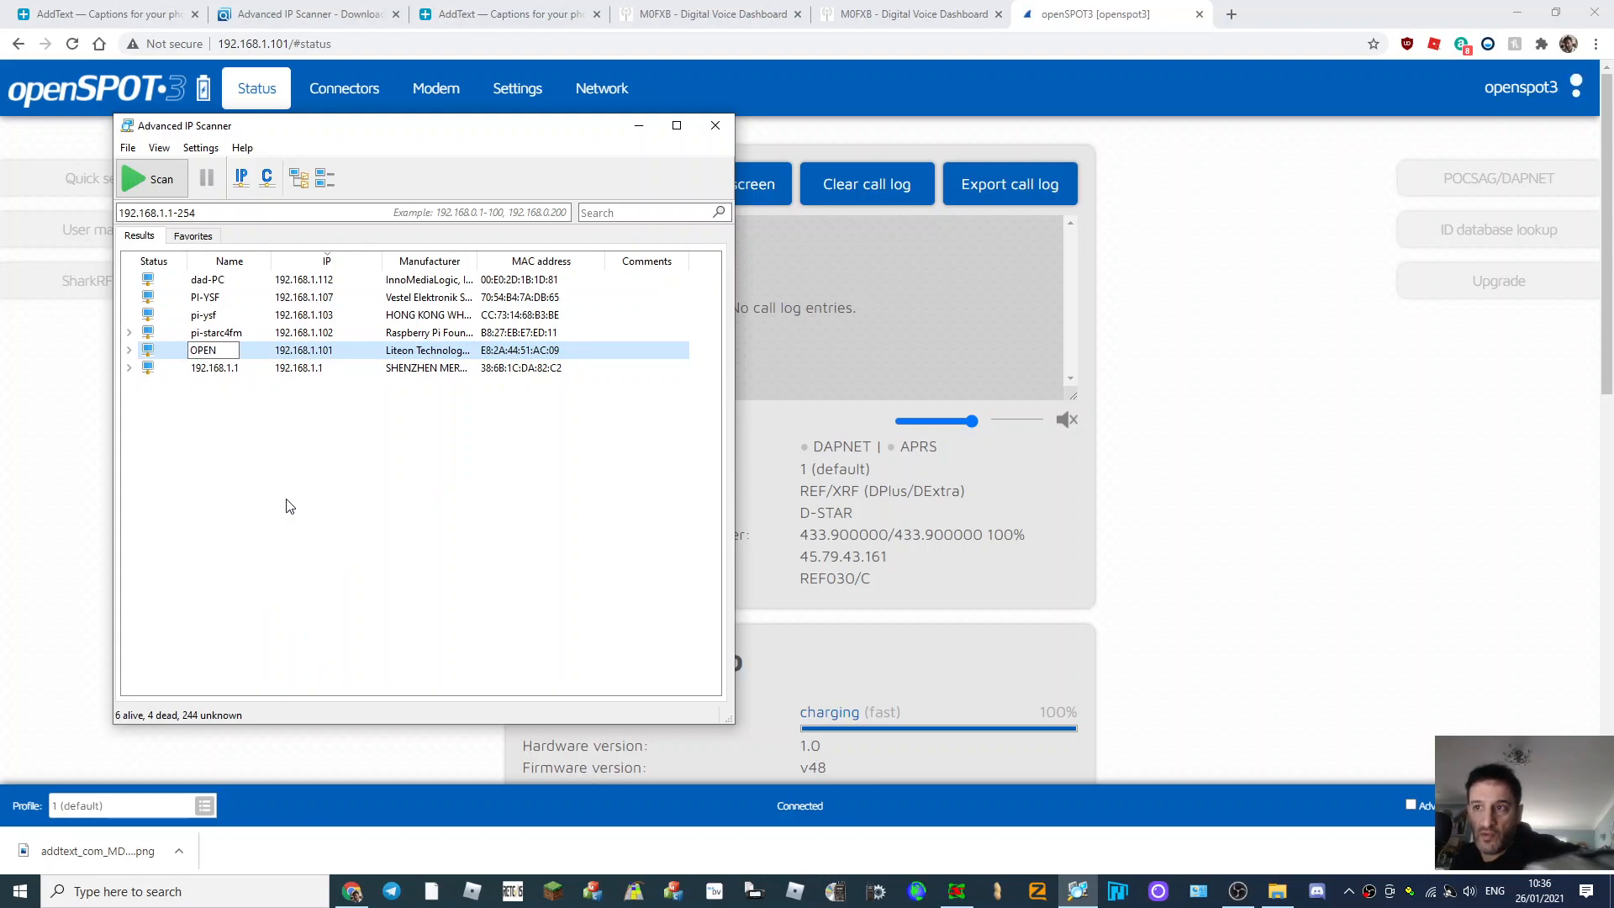
{"action": "type", "text": "SPOT 3 (P..."}
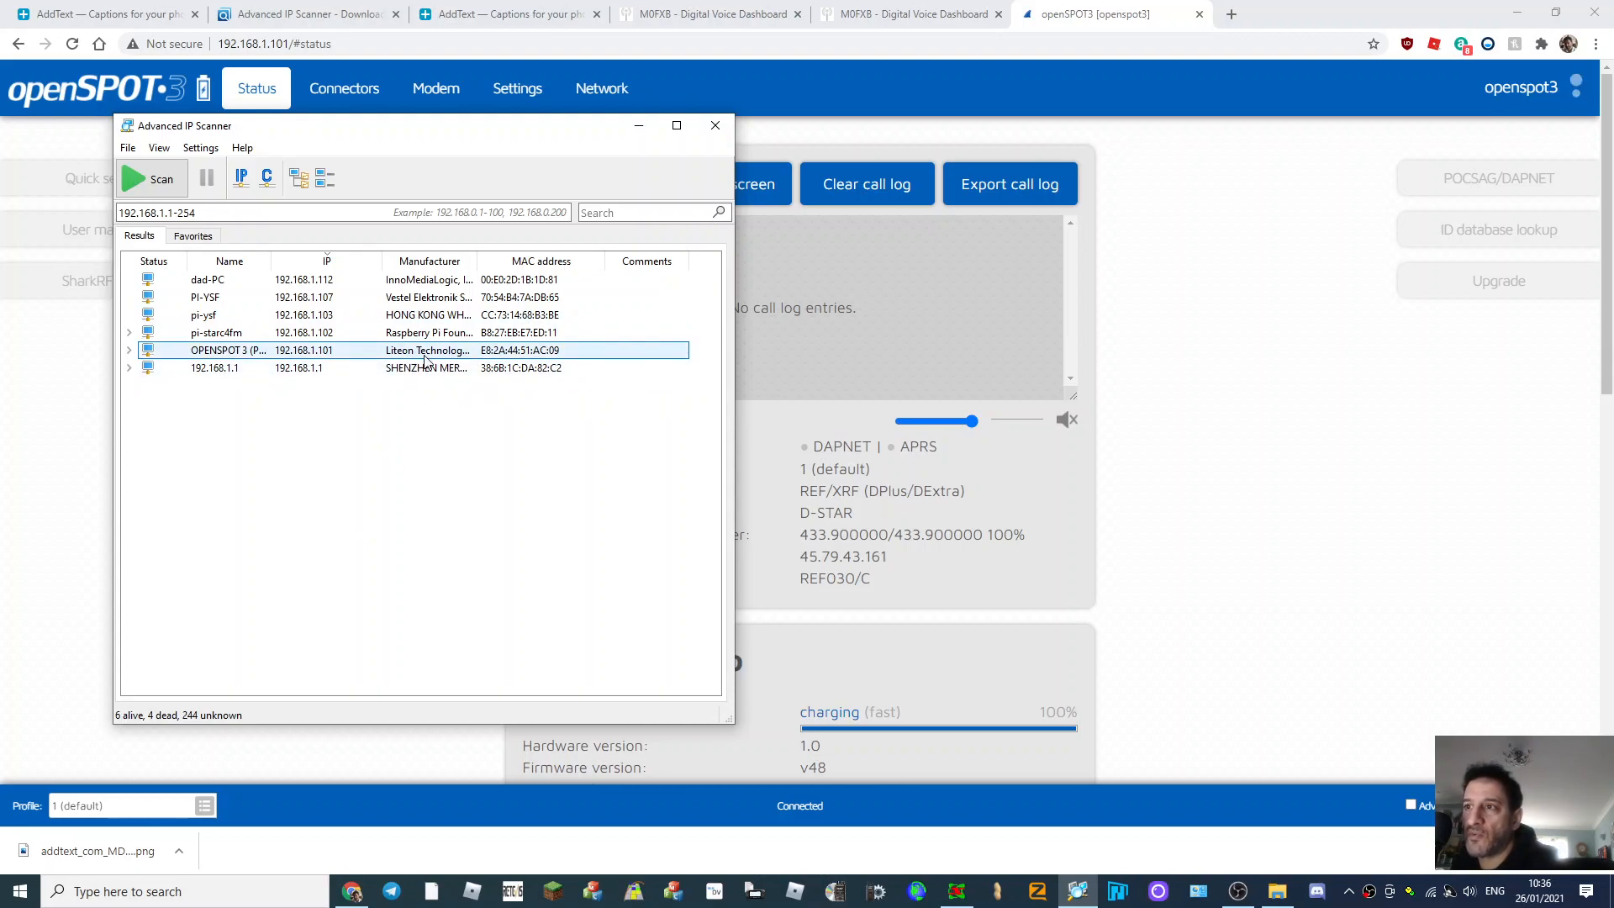
Step: Copy Pi-YSF's address and enter 192.168.1.107 in a new Chrome tab
{"action": "left_click", "coordinate": [203, 297]}
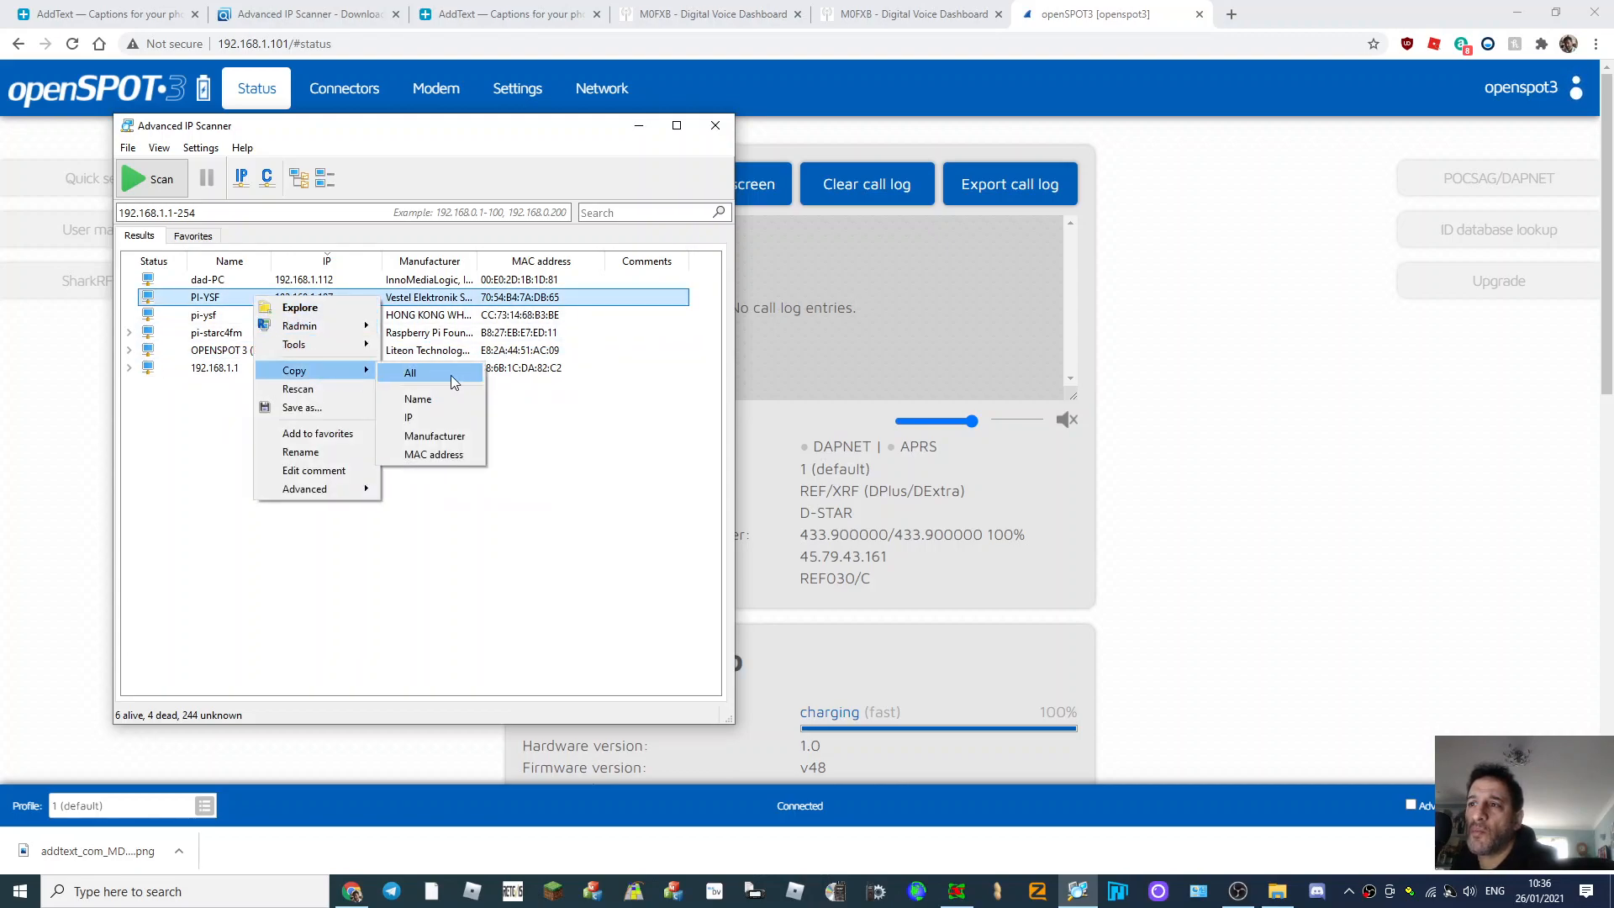
{"action": "left_click", "coordinate": [410, 373]}
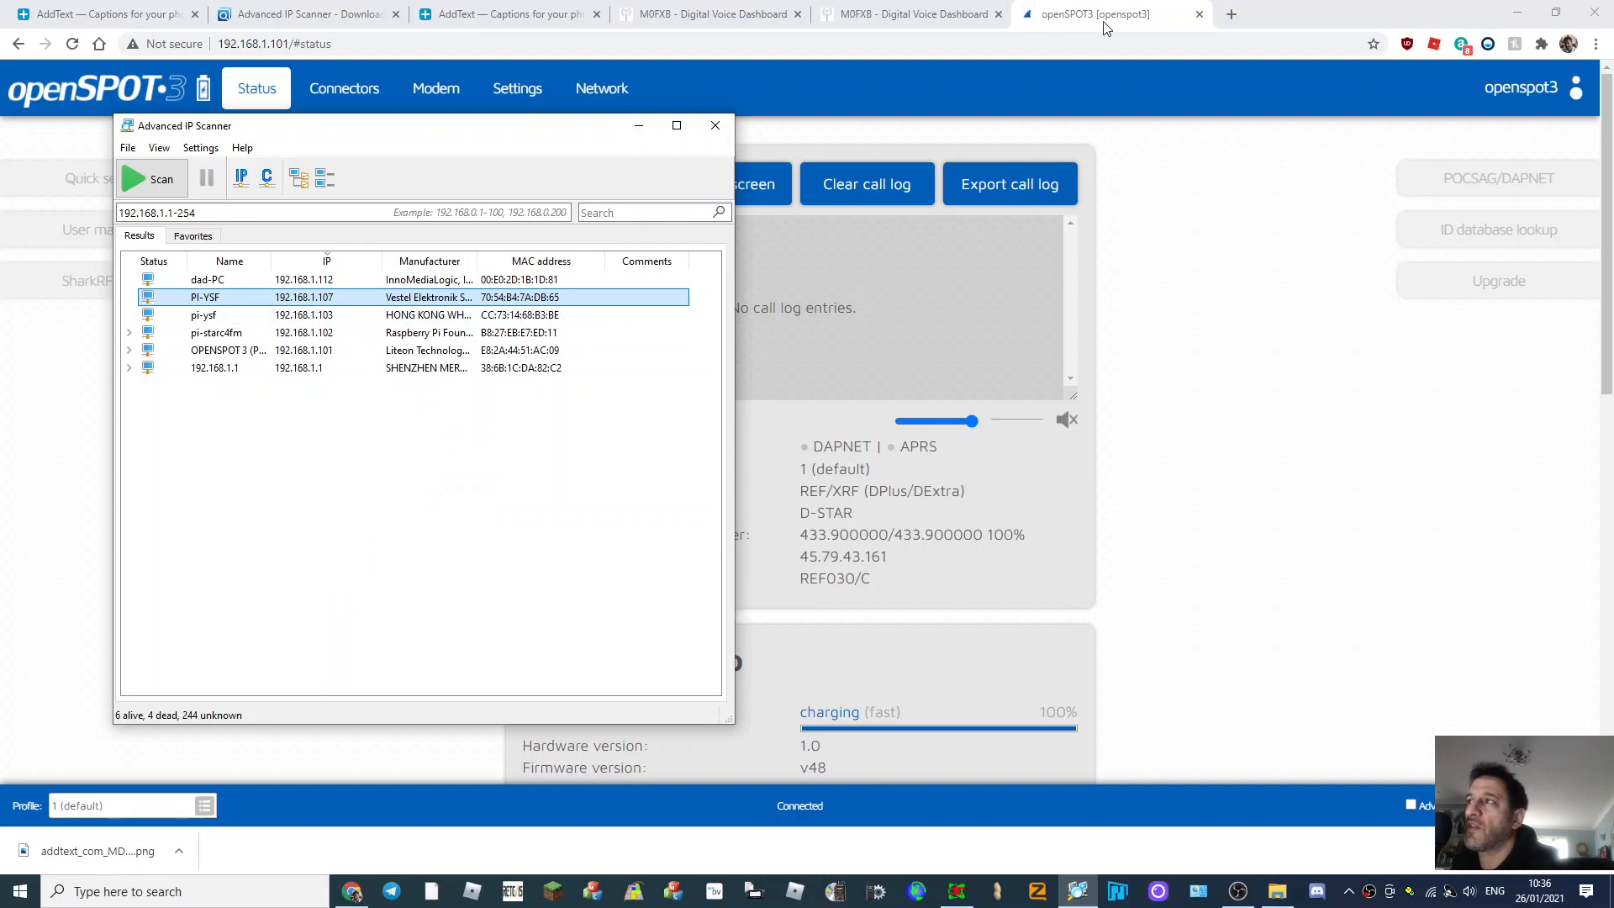
{"action": "left_click", "coordinate": [1233, 14]}
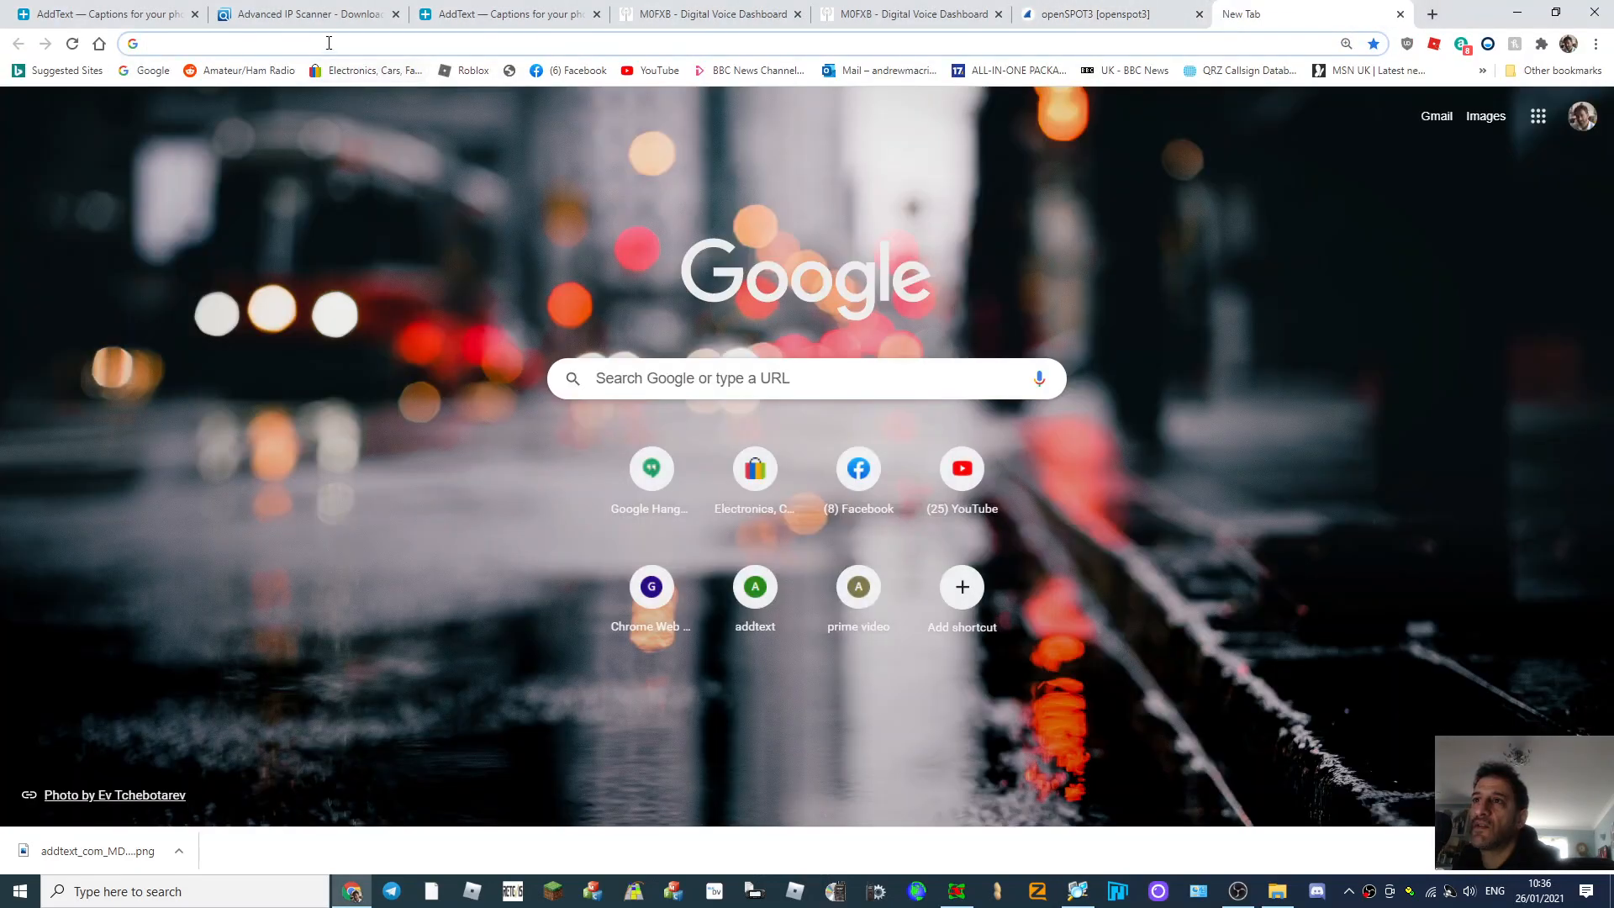
{"action": "type", "text": "192.168.1.107"}
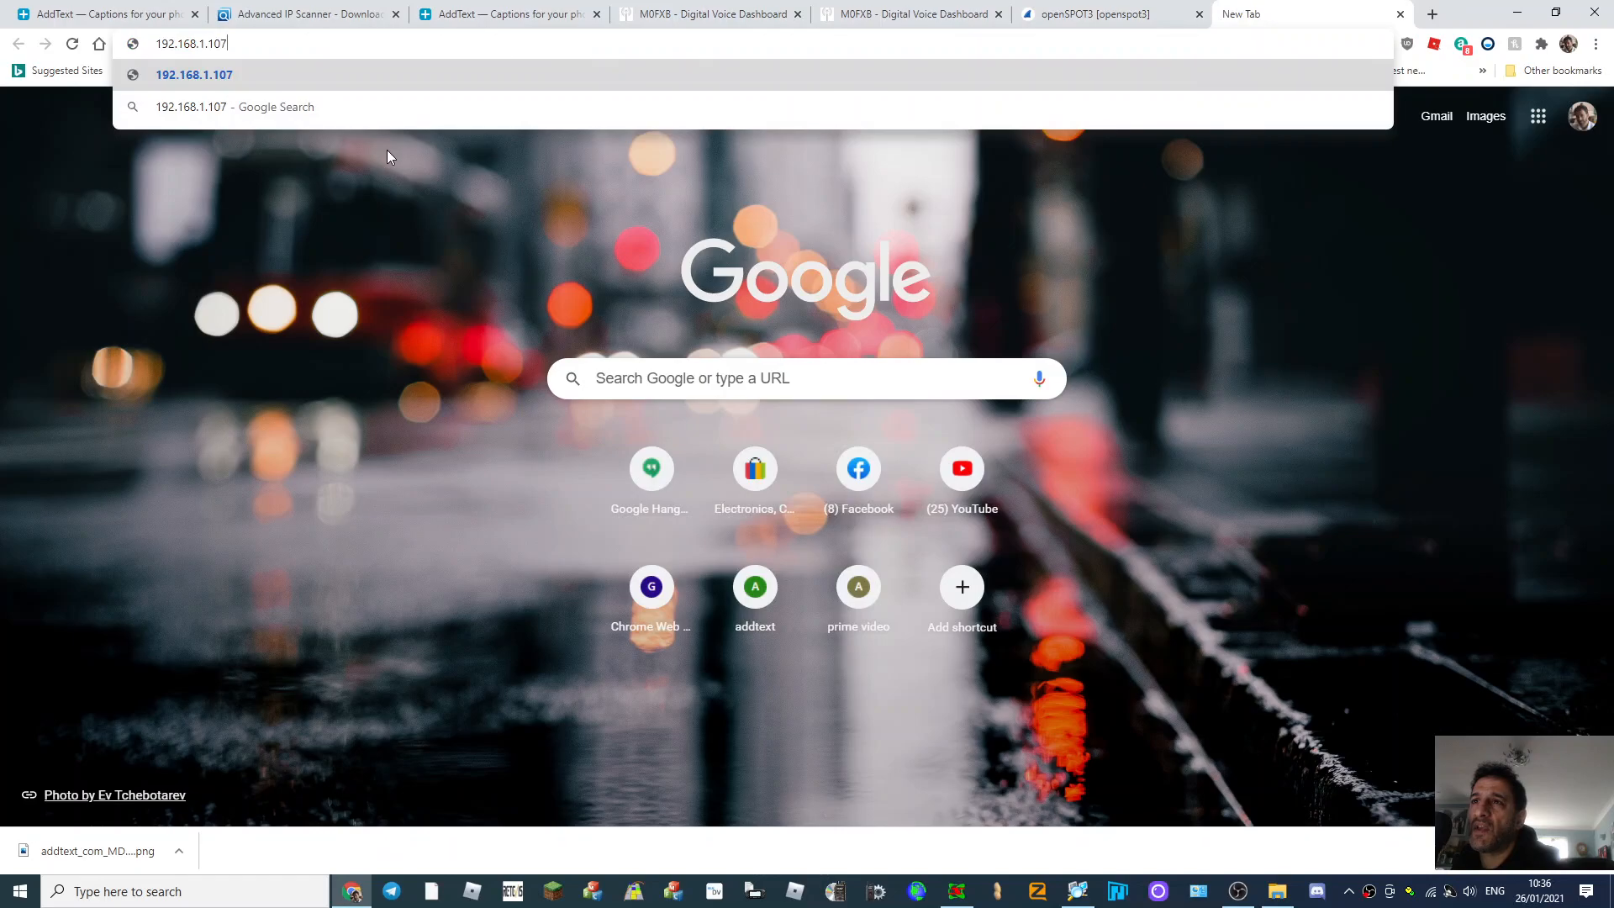